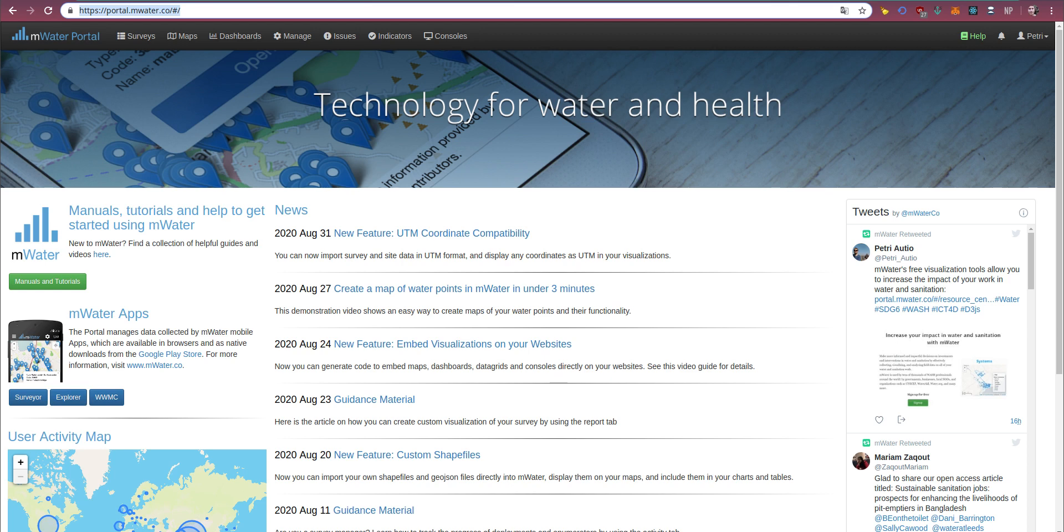
pyautogui.moveTo(186, 104)
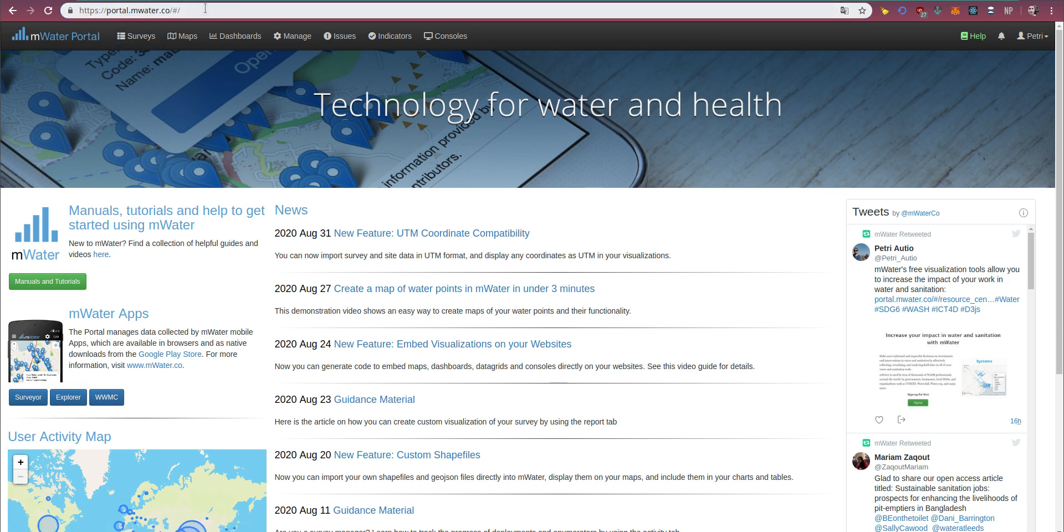
pyautogui.moveTo(267, 206)
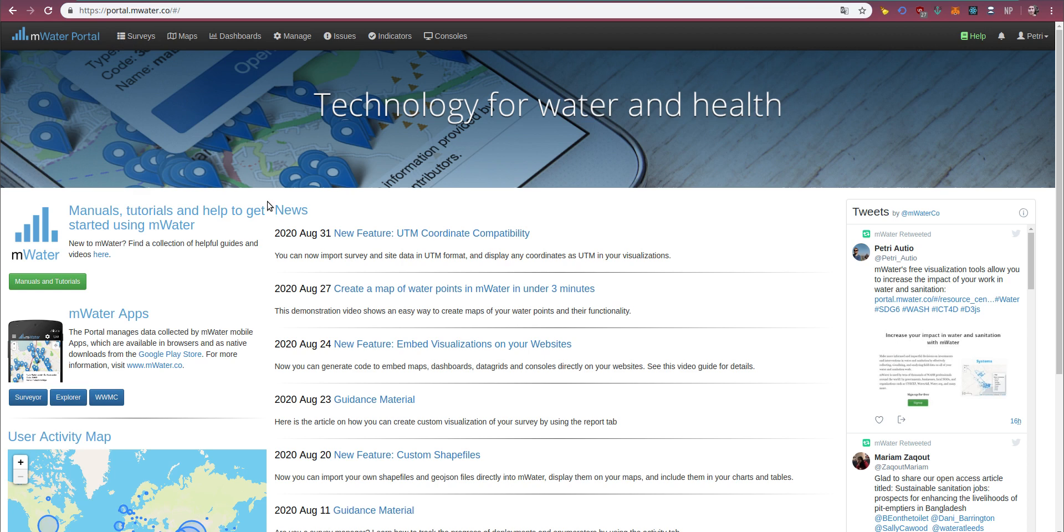
pyautogui.moveTo(809, 58)
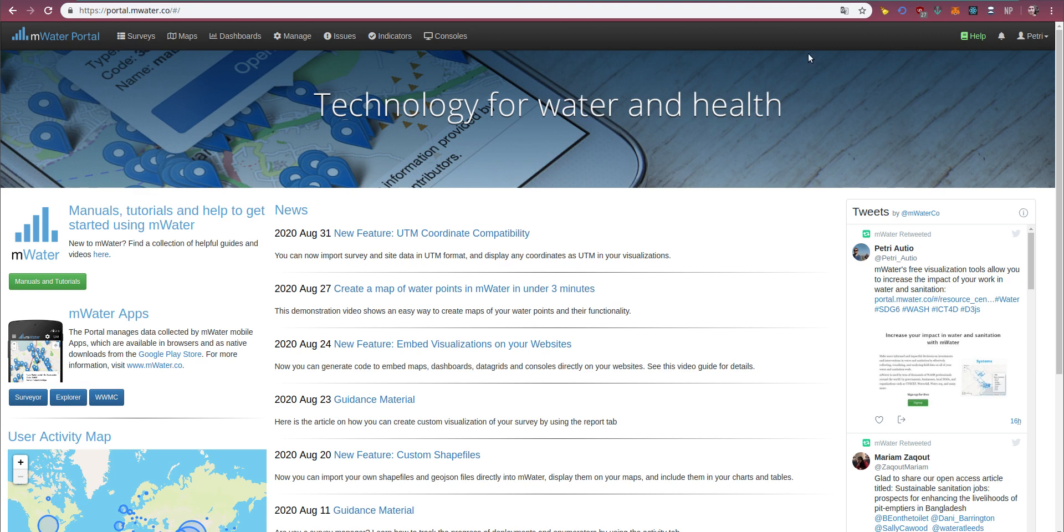
pyautogui.moveTo(972, 36)
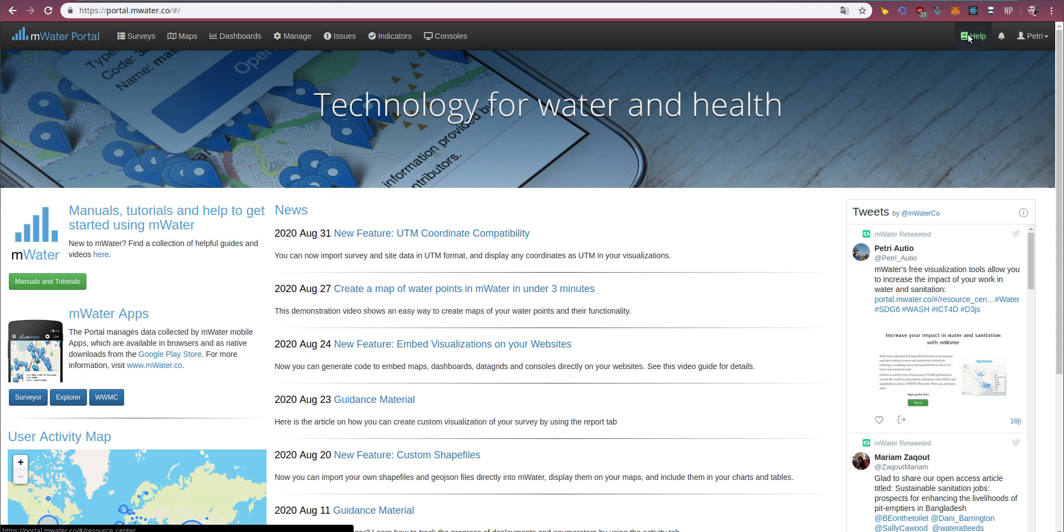
# Go to Help to reach the Resource Center welcome page and view its introduction and contents.
pyautogui.click(980, 35)
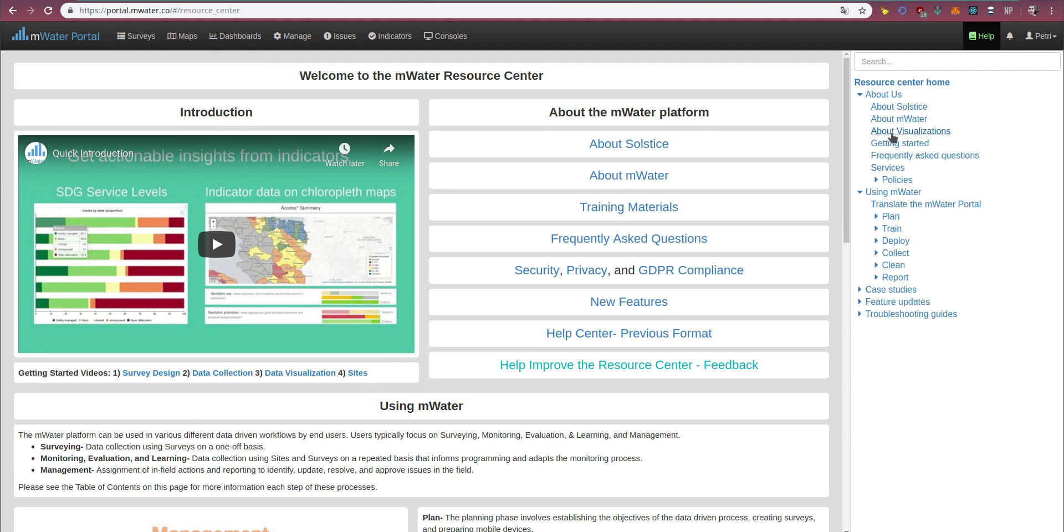
pyautogui.moveTo(899, 118)
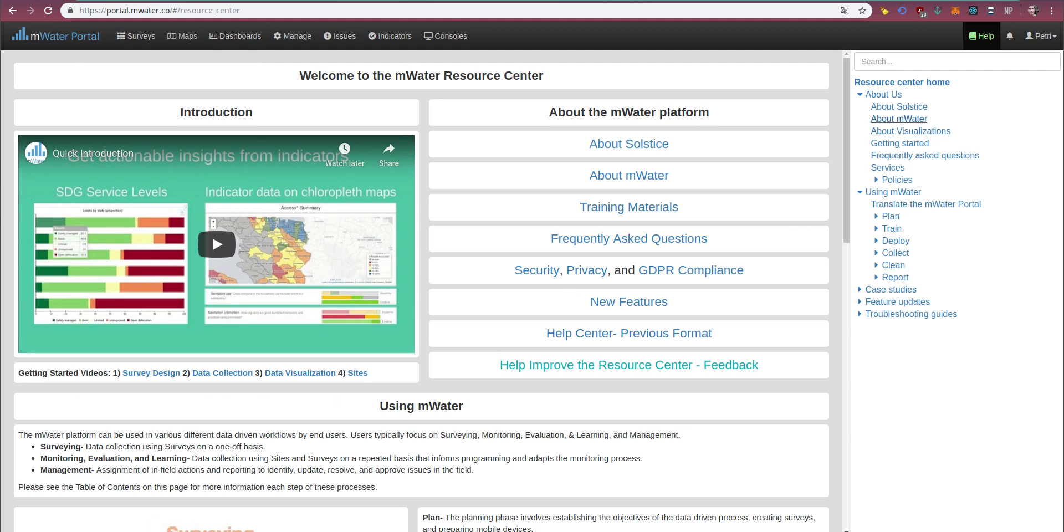
pyautogui.scroll(-3)
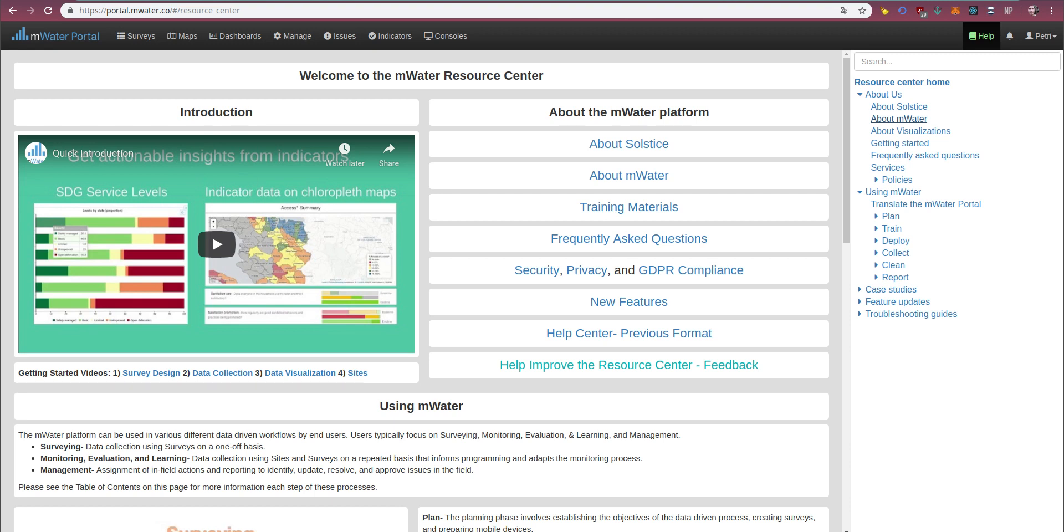
pyautogui.moveTo(859, 345)
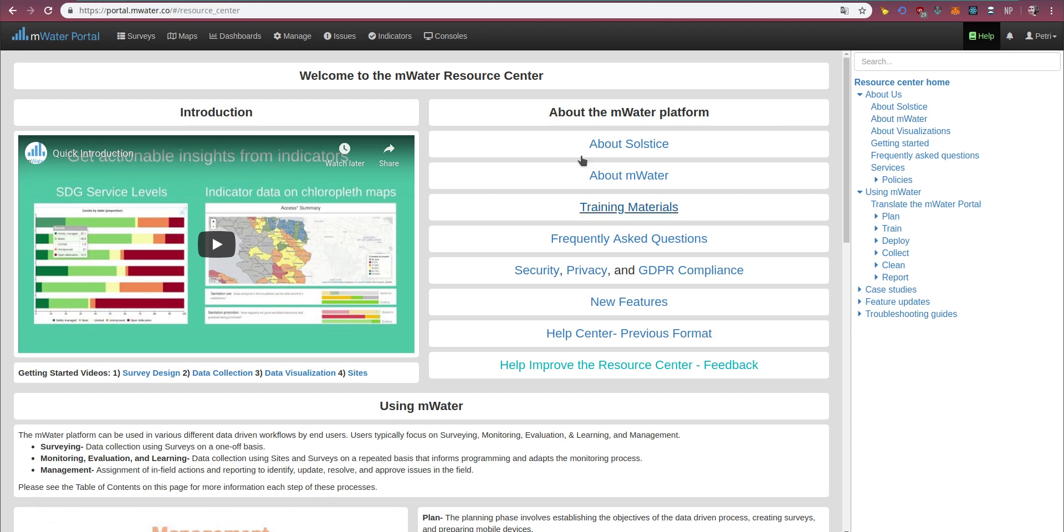
pyautogui.moveTo(181, 321)
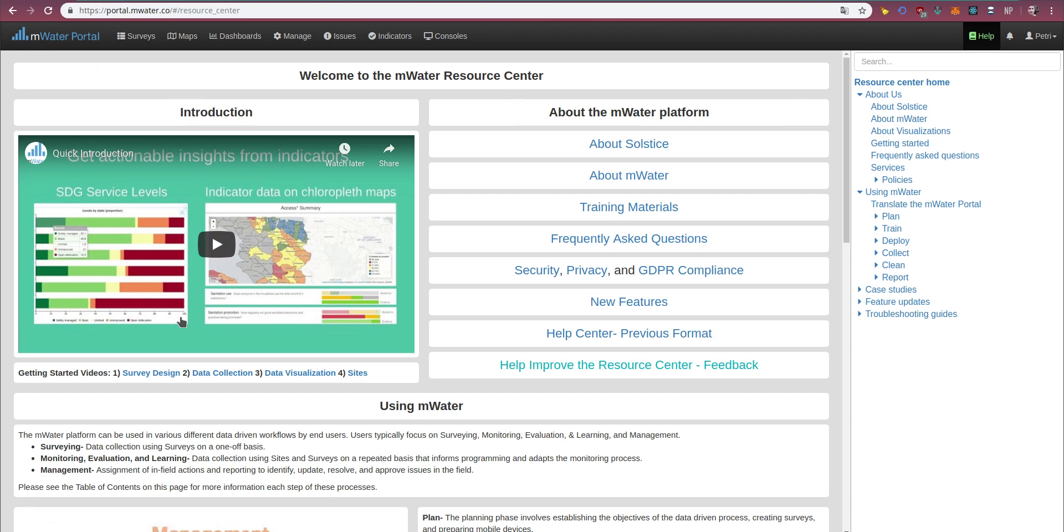
pyautogui.moveTo(666, 71)
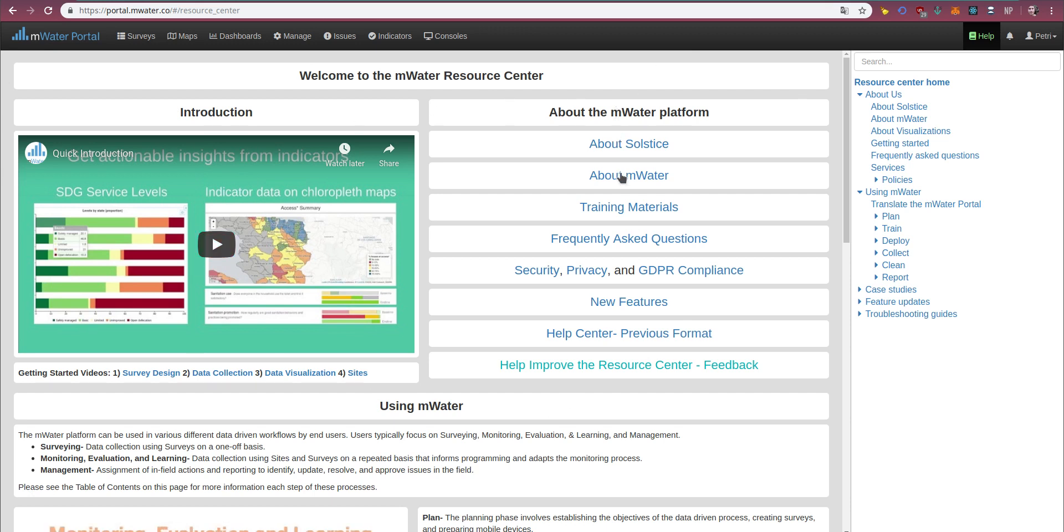
pyautogui.moveTo(690, 278)
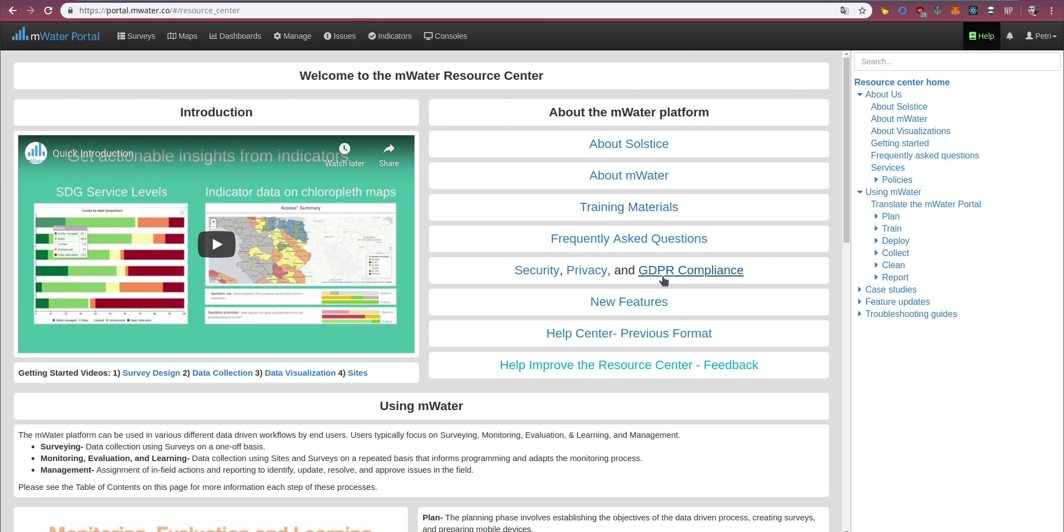
pyautogui.moveTo(314, 383)
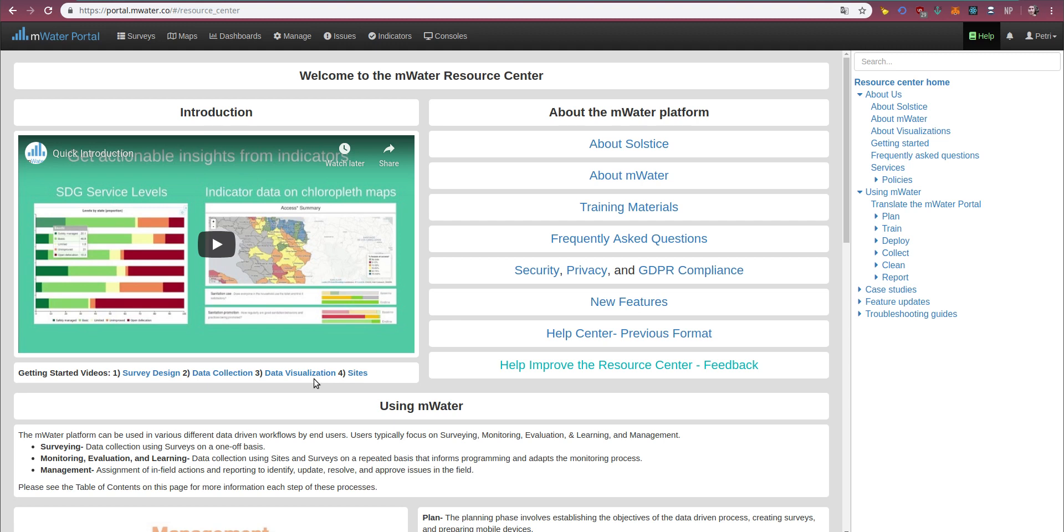
pyautogui.moveTo(313, 382)
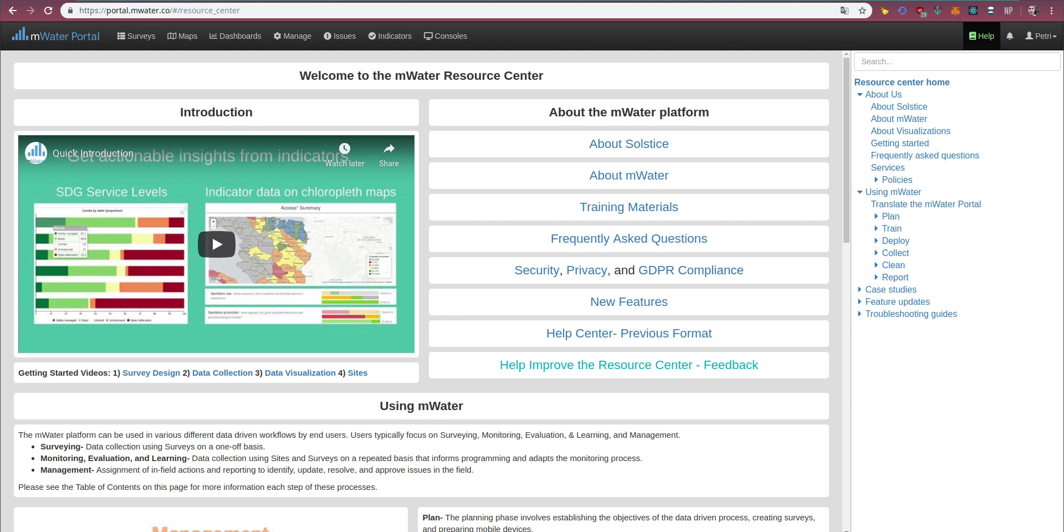
pyautogui.moveTo(92, 130)
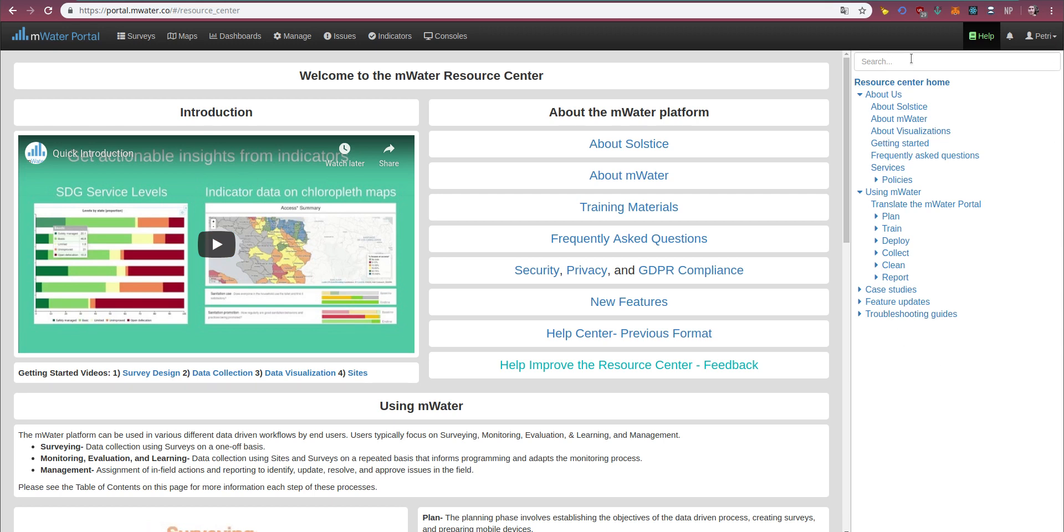
pyautogui.click(956, 61)
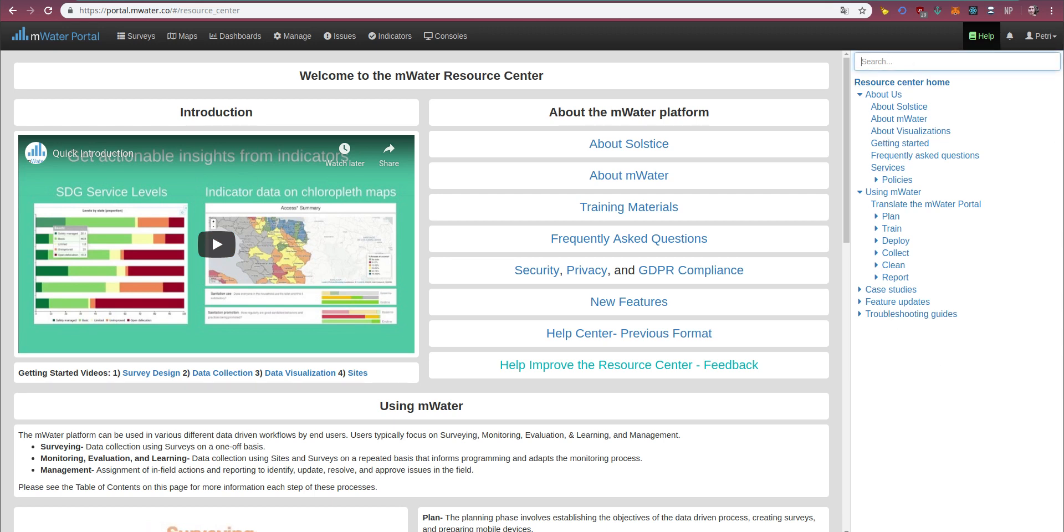
pyautogui.click(955, 61)
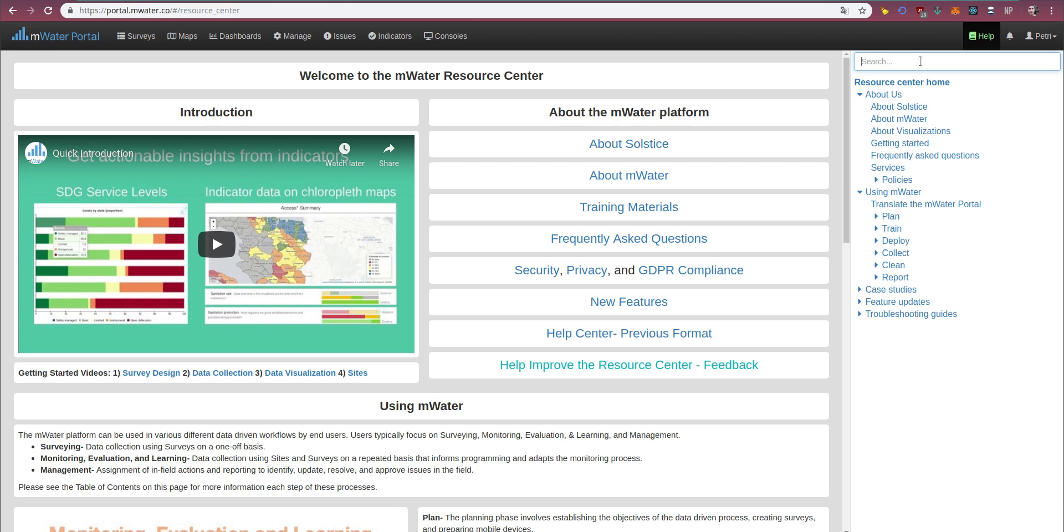
pyautogui.moveTo(551, 267)
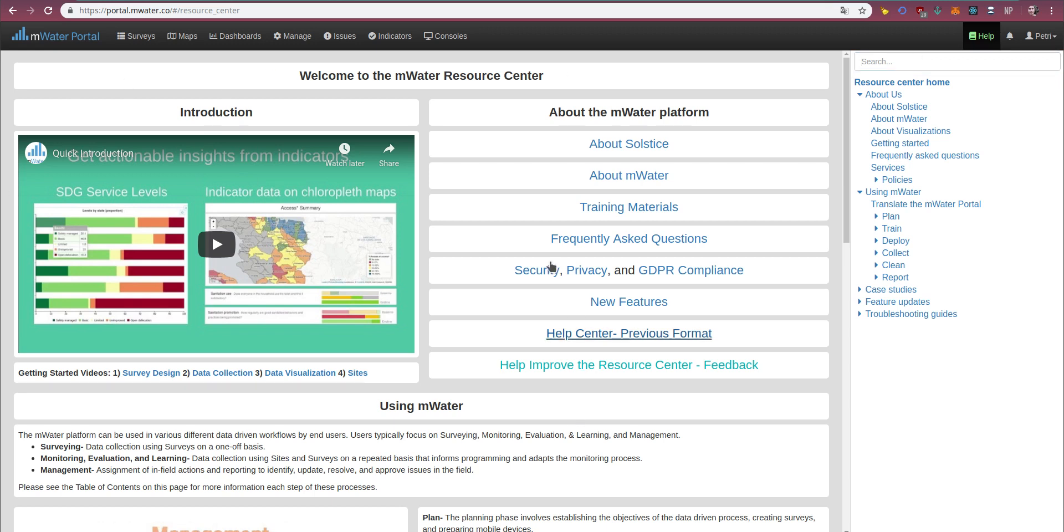
pyautogui.moveTo(546, 83)
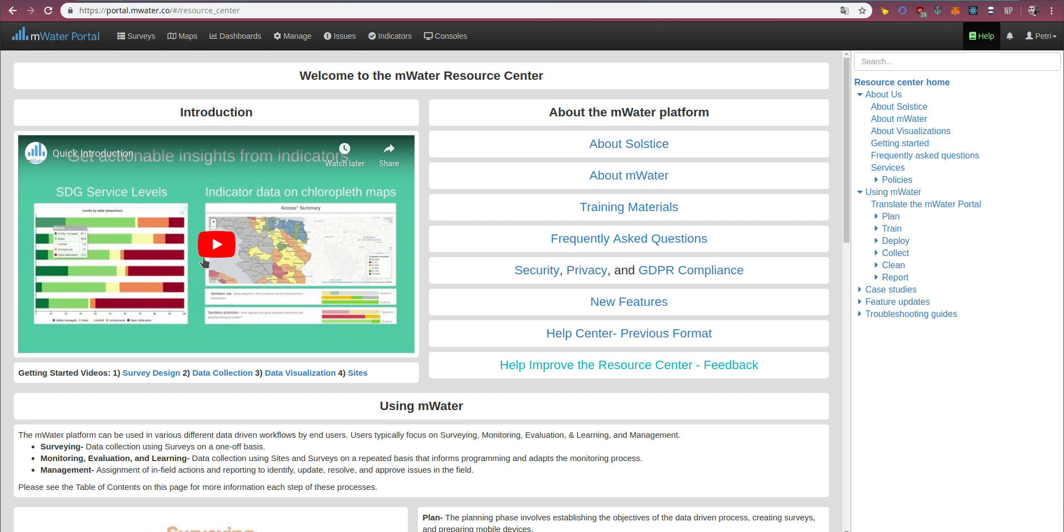
pyautogui.moveTo(150, 372)
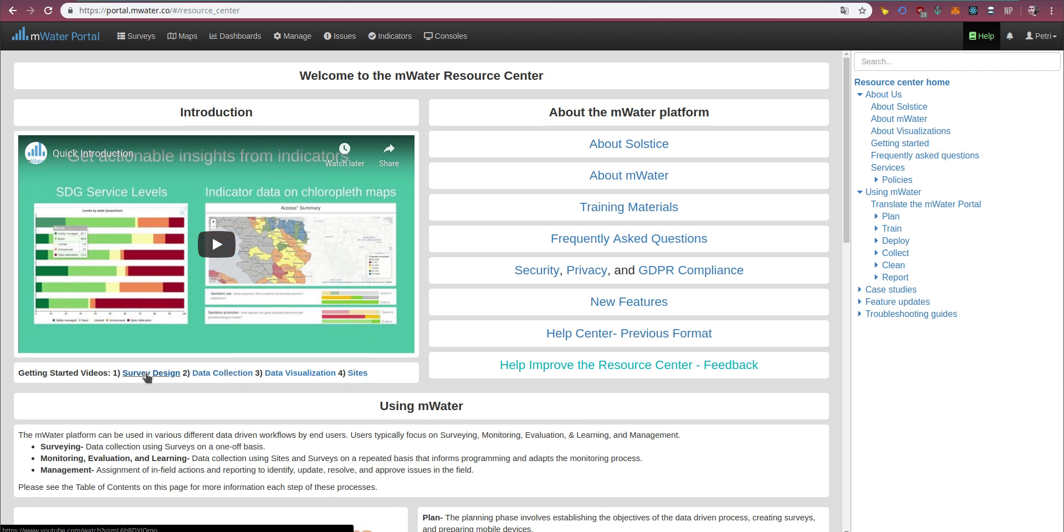
pyautogui.moveTo(193, 337)
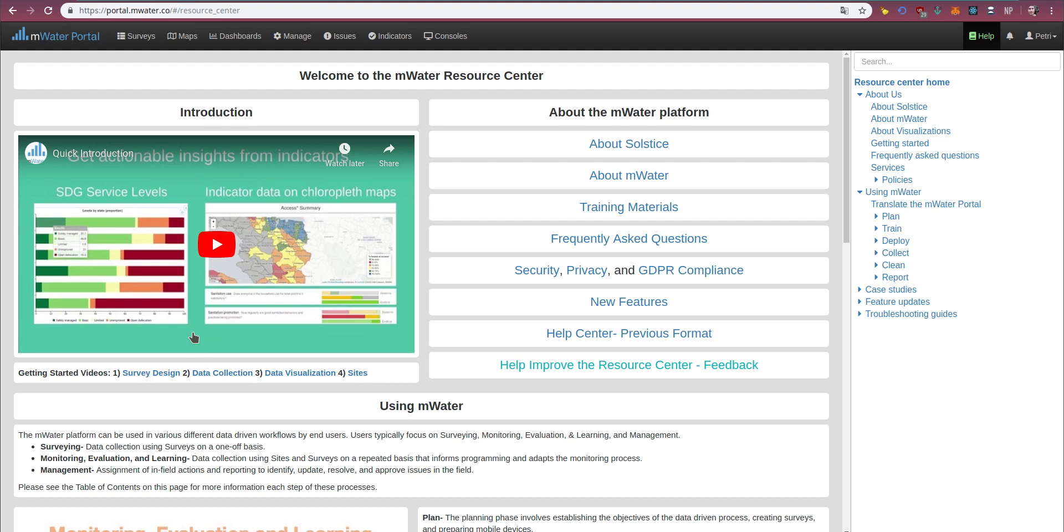
pyautogui.moveTo(351, 320)
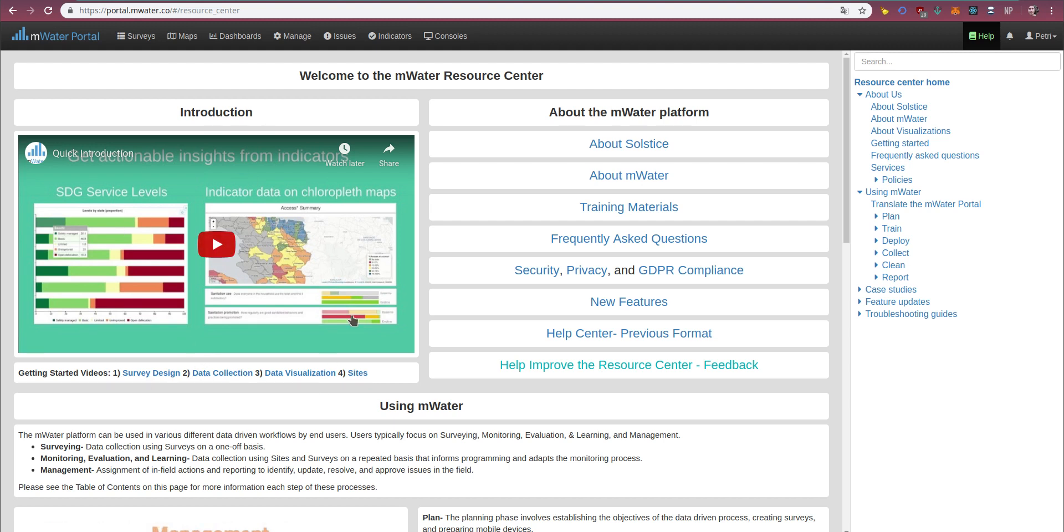
pyautogui.moveTo(216, 368)
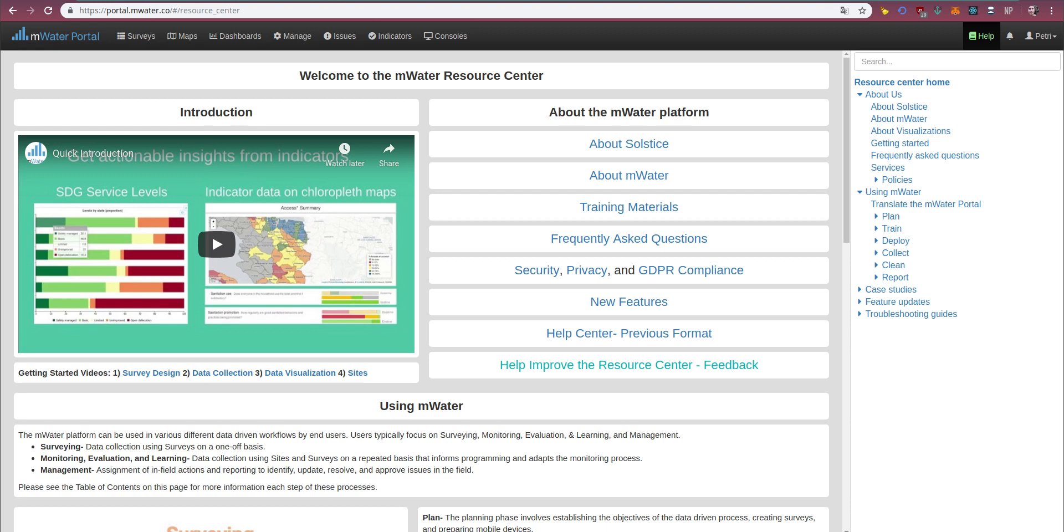
pyautogui.scroll(-3)
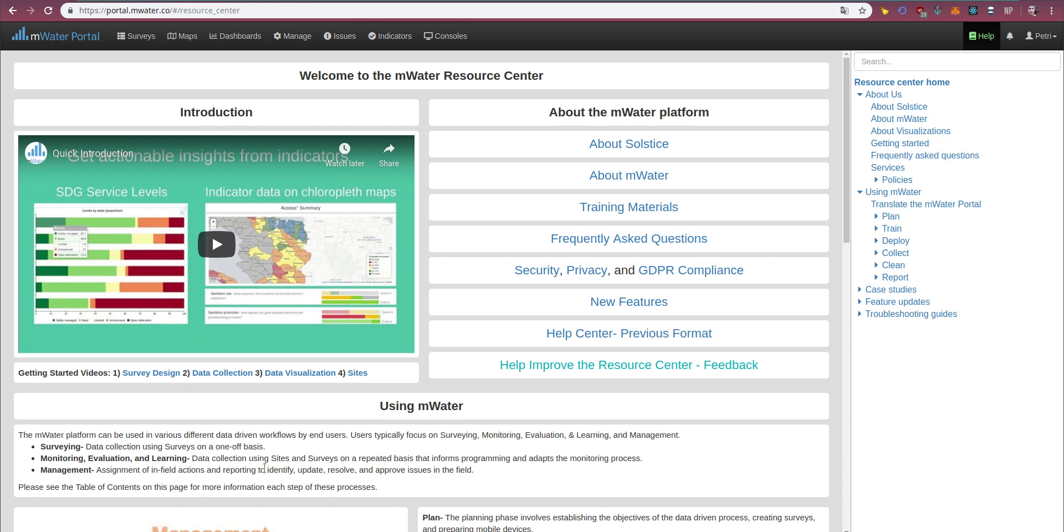
pyautogui.moveTo(628, 176)
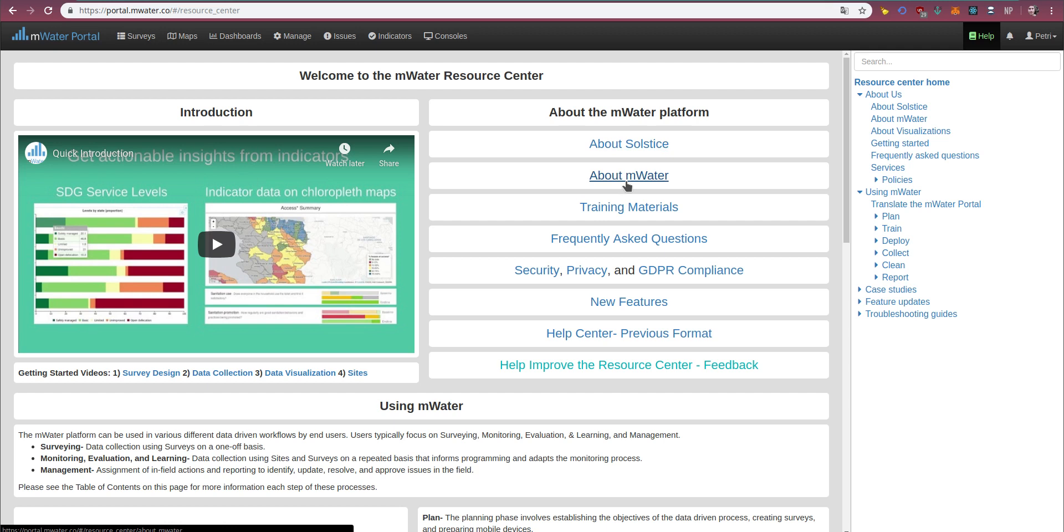
pyautogui.moveTo(629, 169)
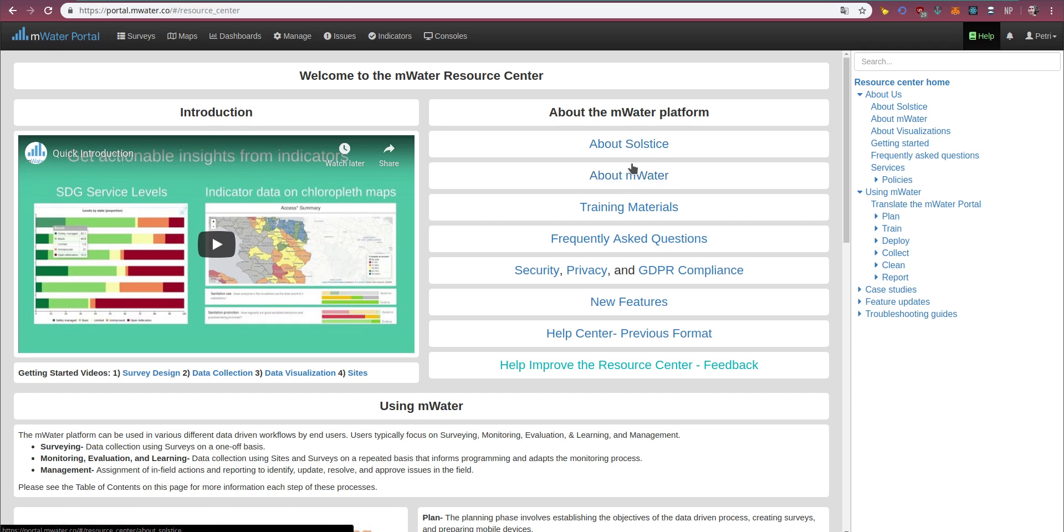
pyautogui.moveTo(627, 207)
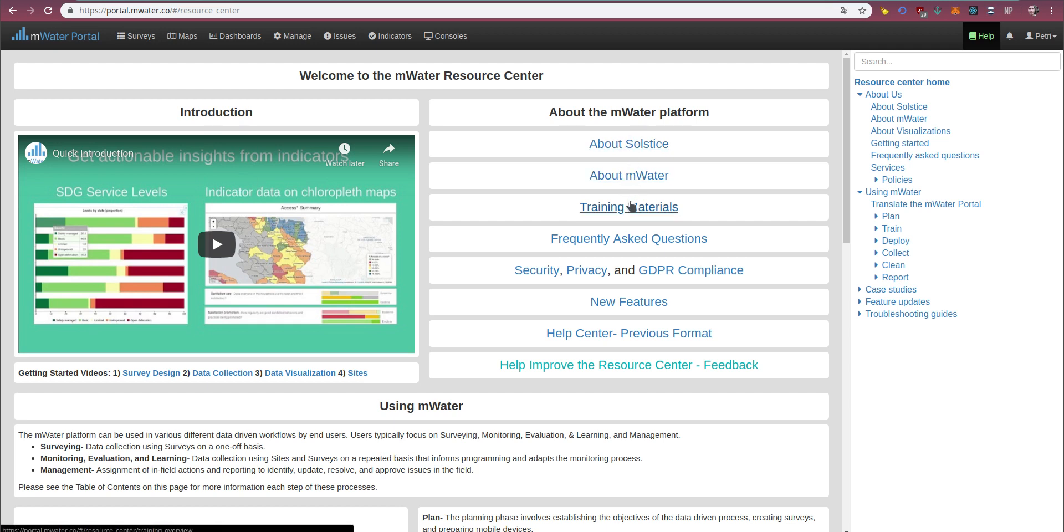
pyautogui.moveTo(592, 313)
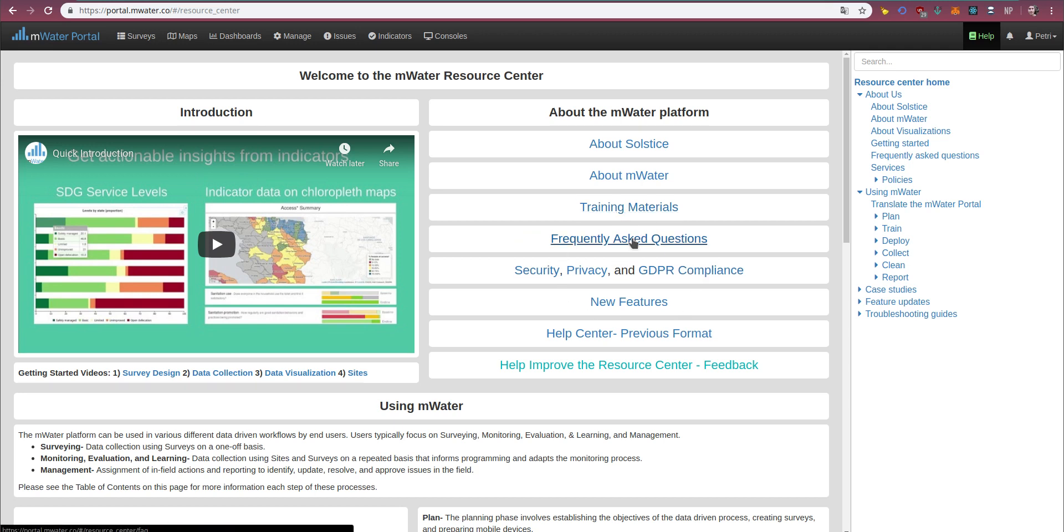
pyautogui.moveTo(614, 274)
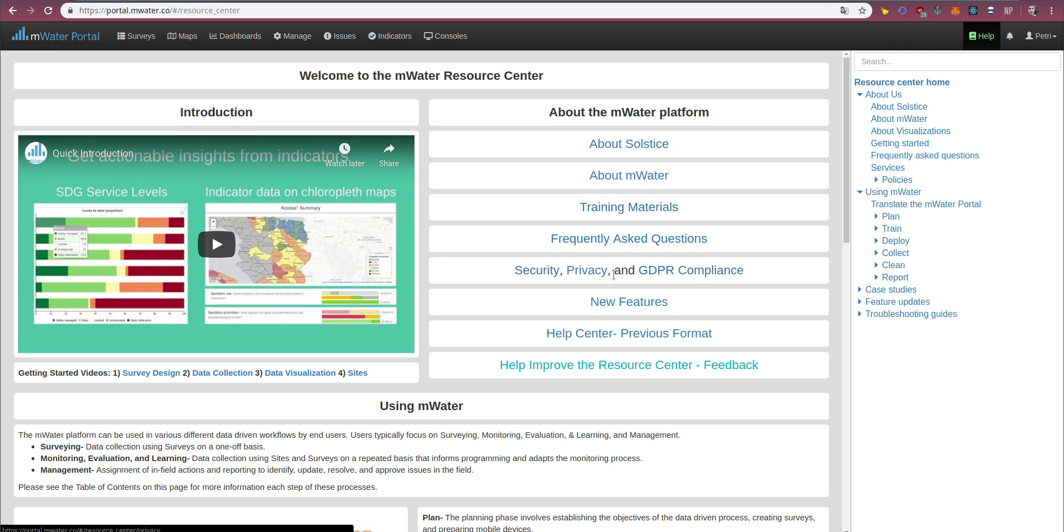
pyautogui.moveTo(718, 293)
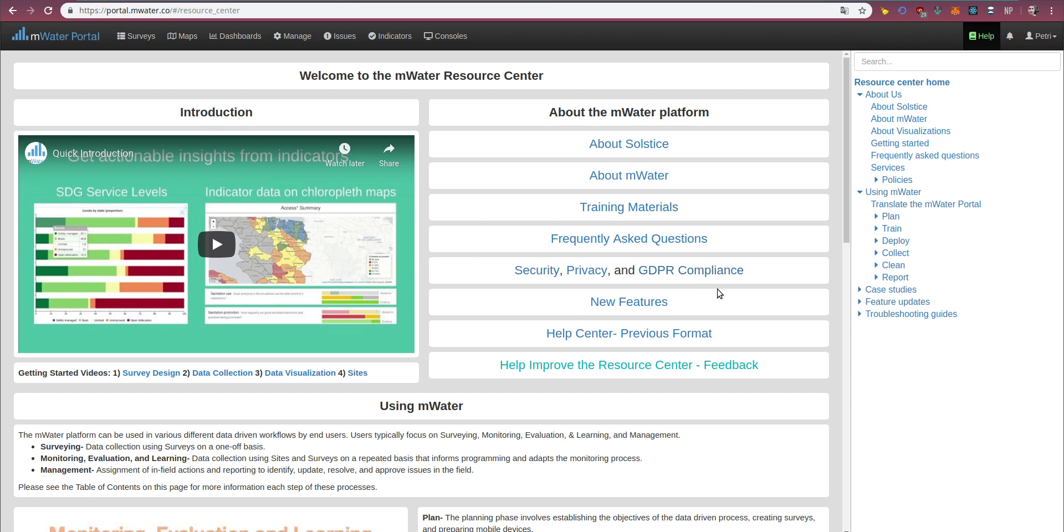
pyautogui.scroll(-3)
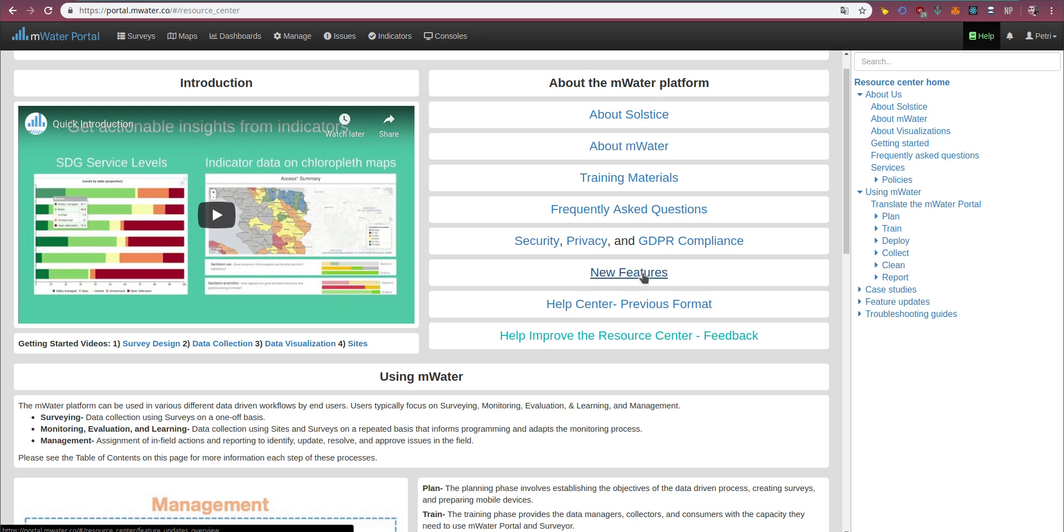
pyautogui.scroll(3)
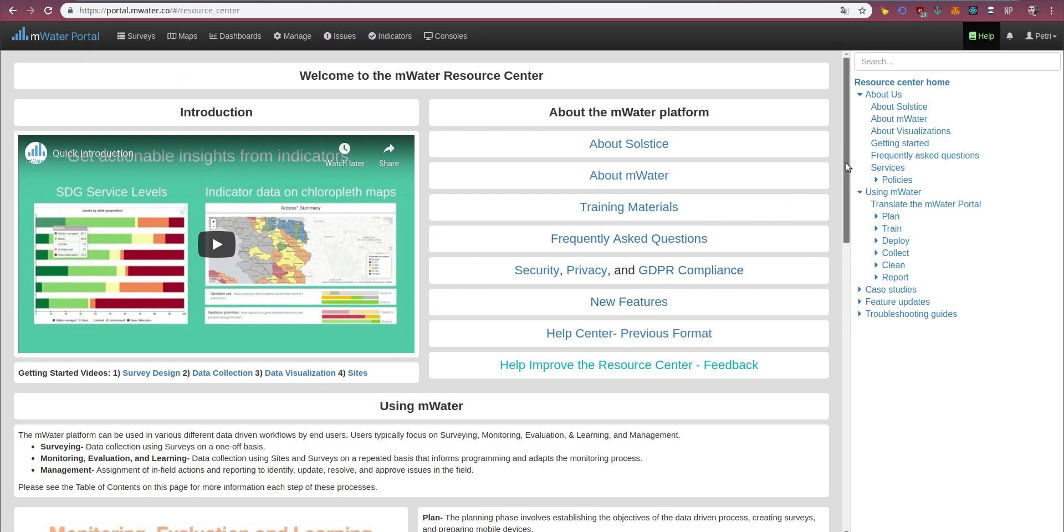
# Scroll down to the Using mWater workflow diagram and its phase descriptions.
pyautogui.scroll(-3)
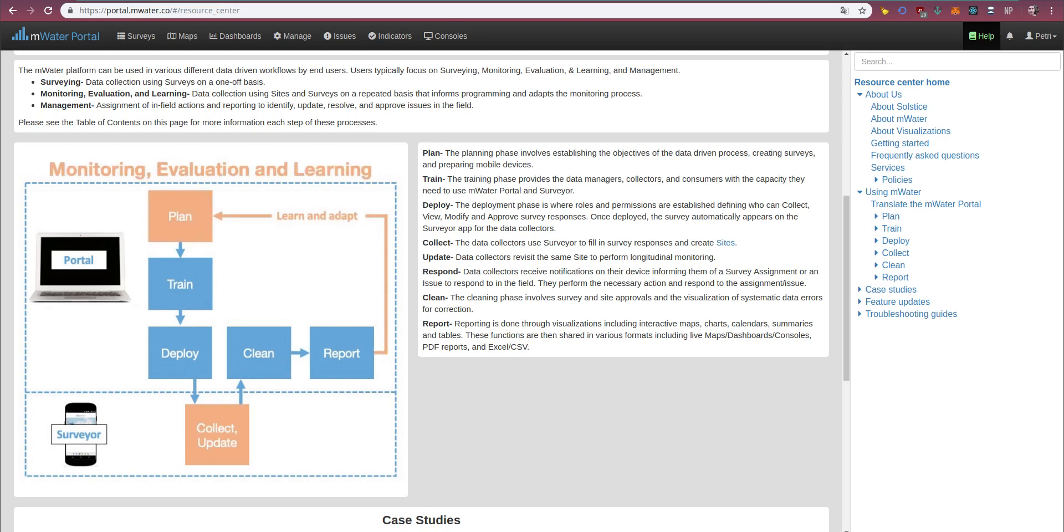
pyautogui.moveTo(377, 129)
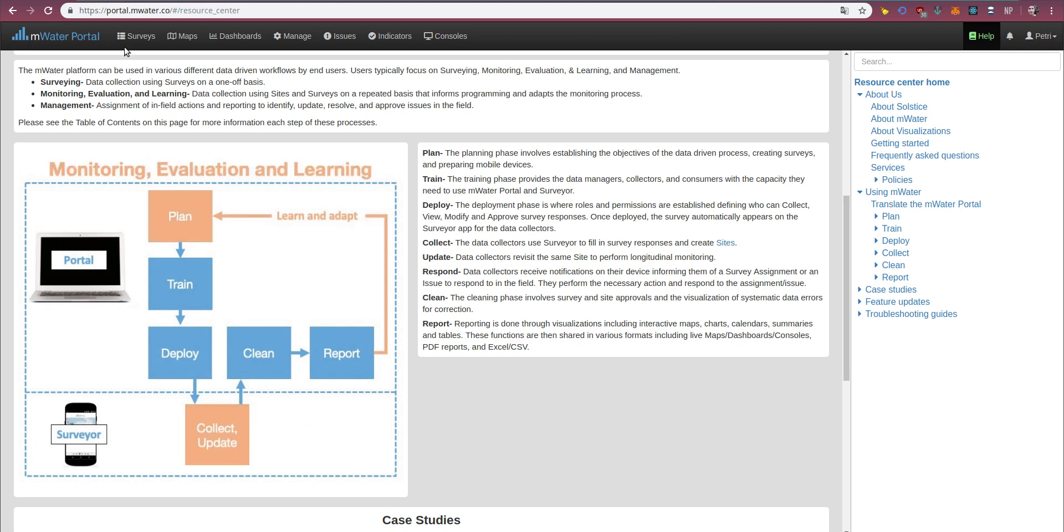
pyautogui.moveTo(562, 259)
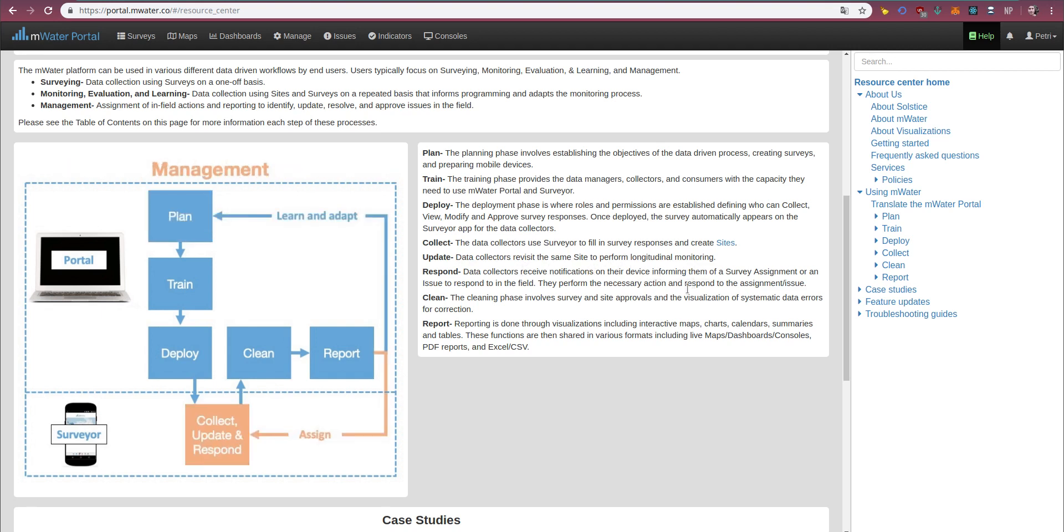
pyautogui.moveTo(618, 237)
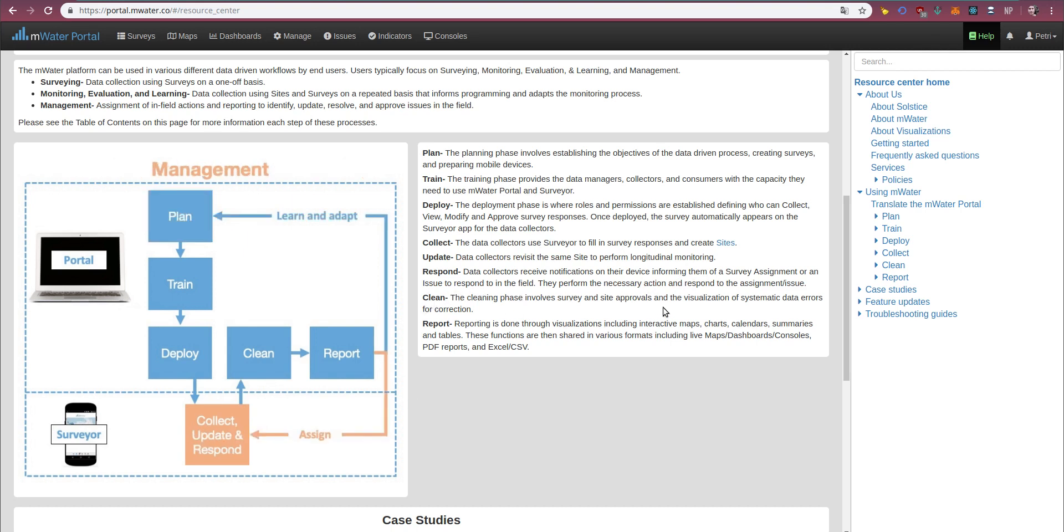
pyautogui.moveTo(649, 297)
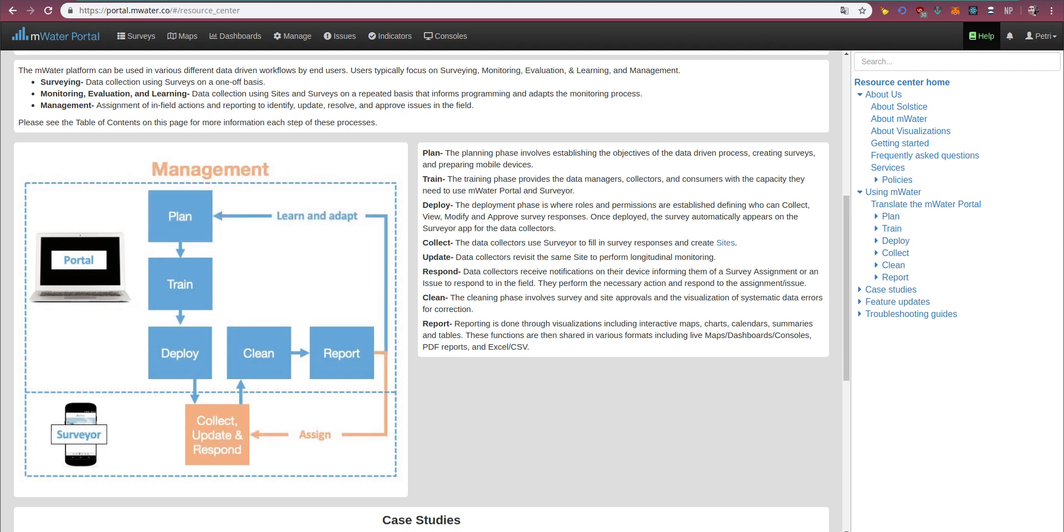
pyautogui.moveTo(475, 366)
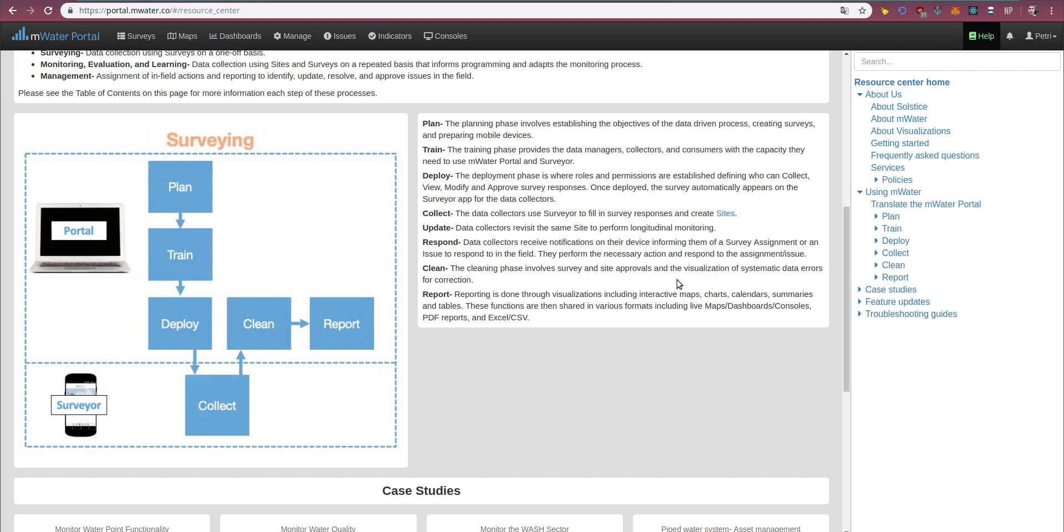
pyautogui.scroll(-3)
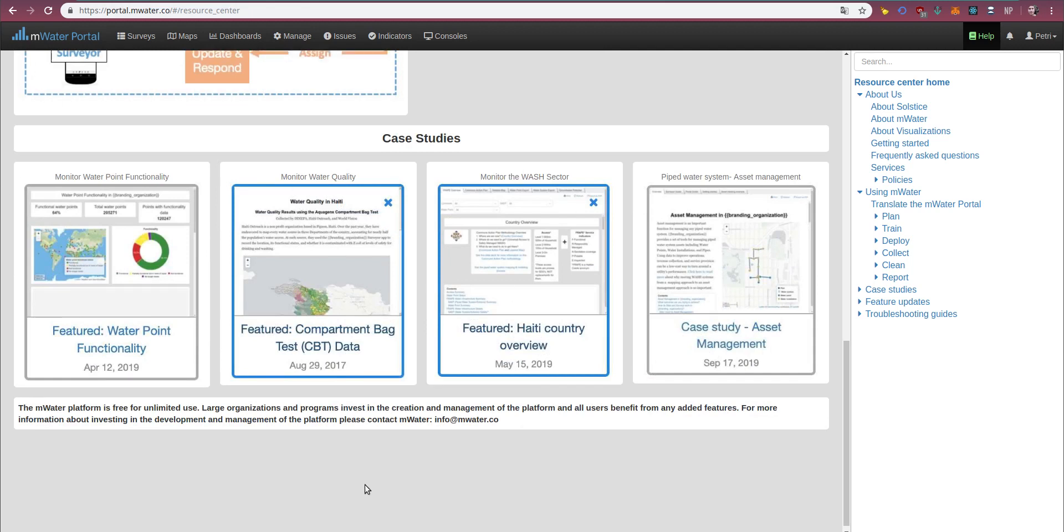
pyautogui.moveTo(809, 380)
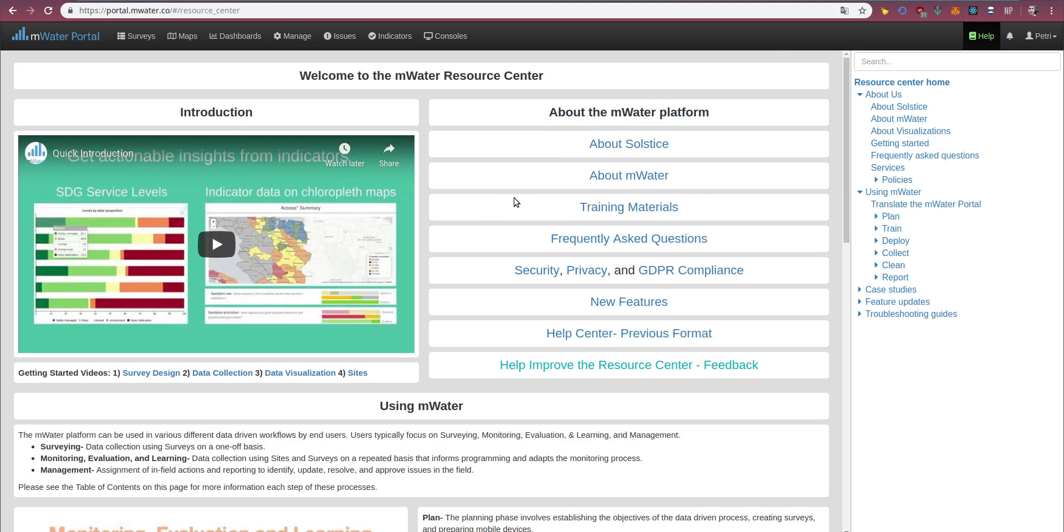
# Scroll through the Case Studies cards on the welcome page.
pyautogui.scroll(-3)
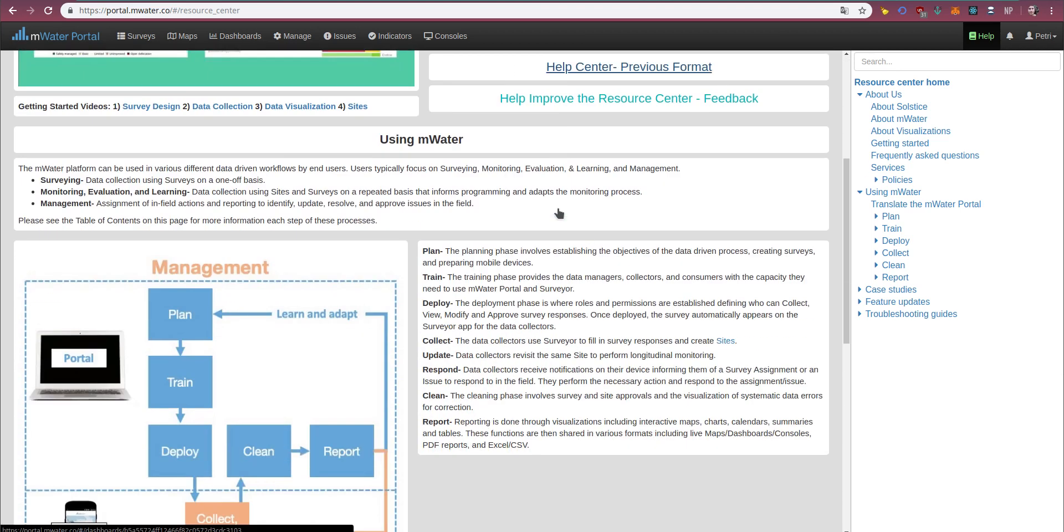
pyautogui.scroll(-3)
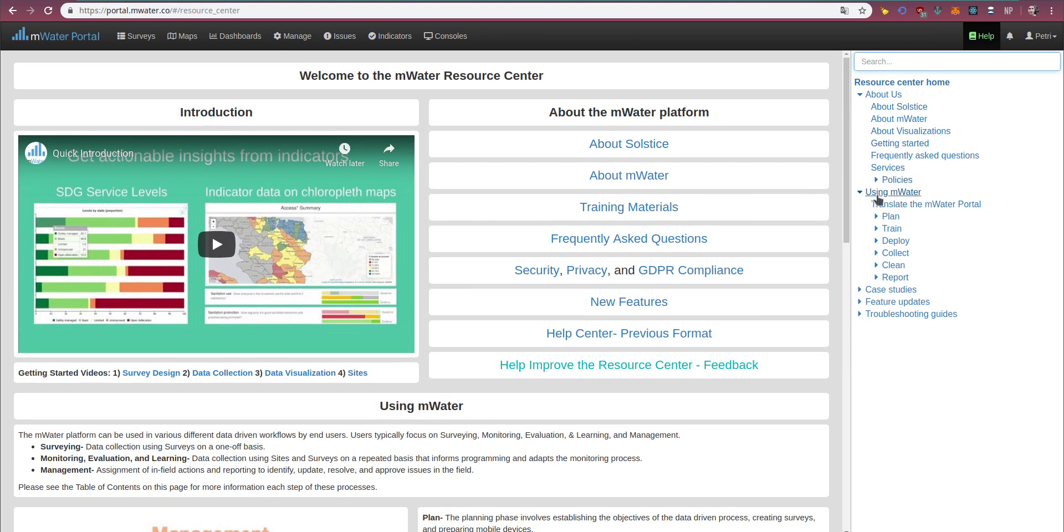
# Expand Plan in the sidebar and open the Creating and managing user accounts guide.
pyautogui.click(890, 216)
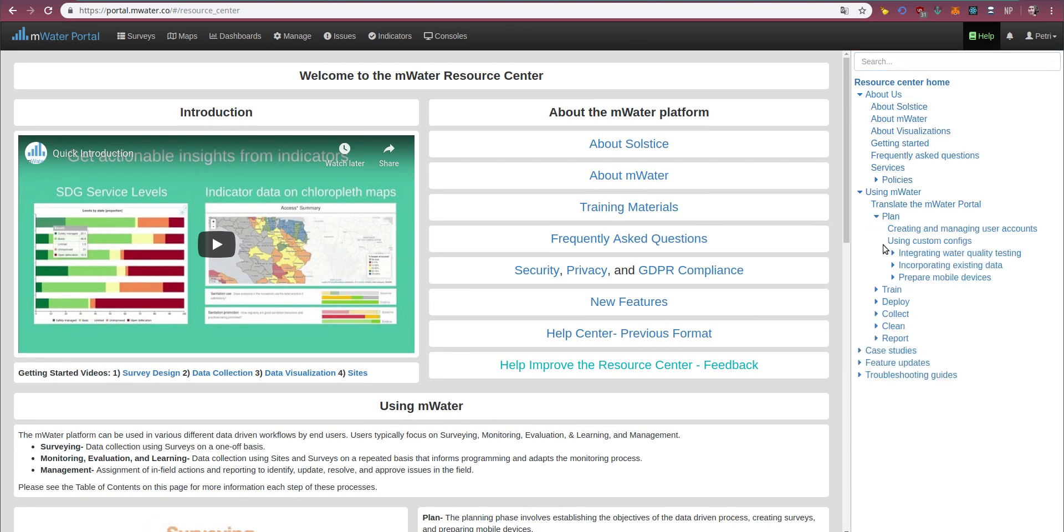
pyautogui.scroll(-3)
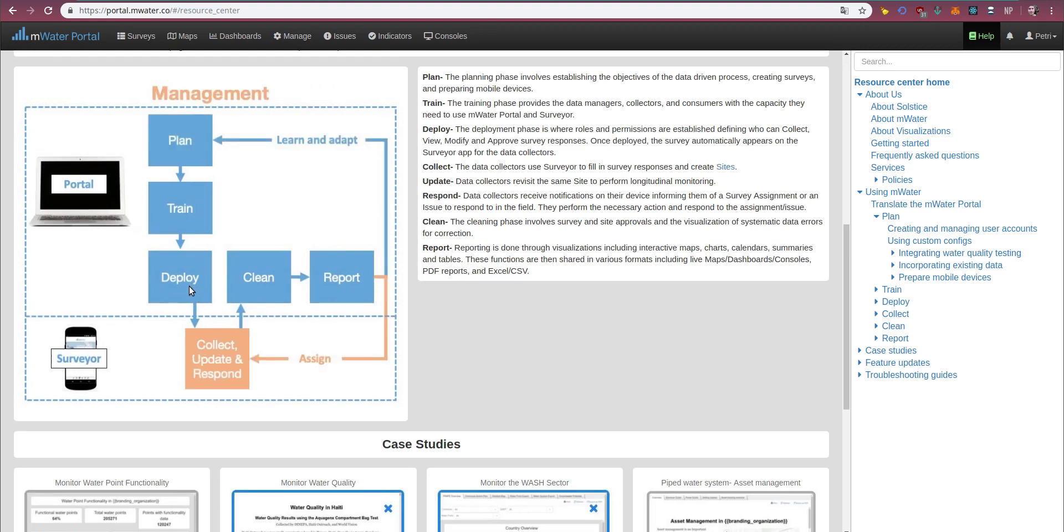
pyautogui.moveTo(905, 235)
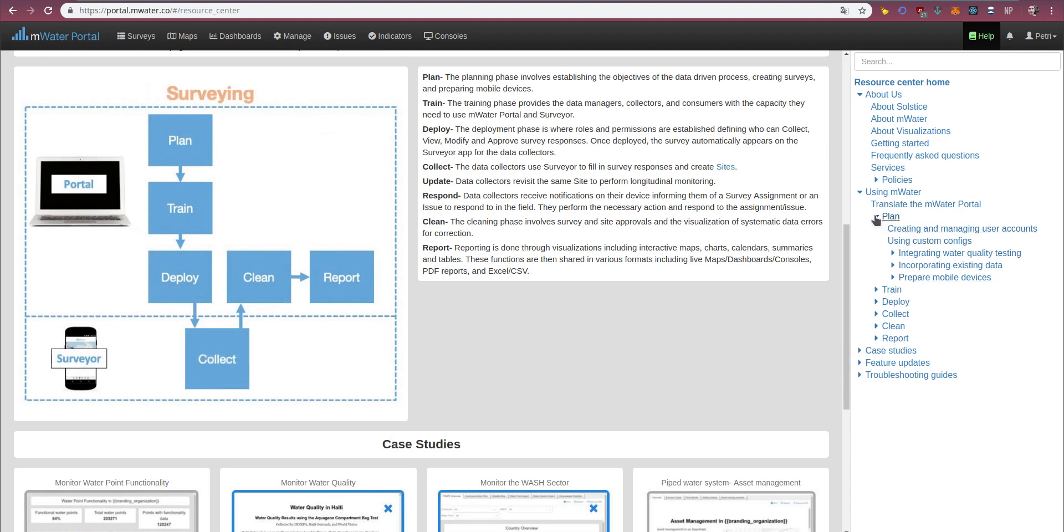
pyautogui.click(962, 229)
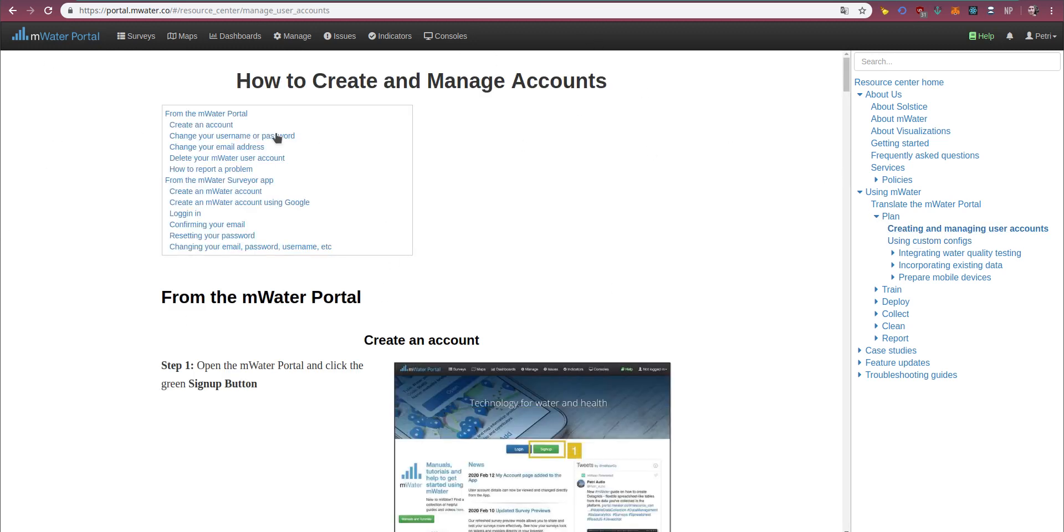
# Read through the account management guide, then open Using custom configs.
pyautogui.scroll(-3)
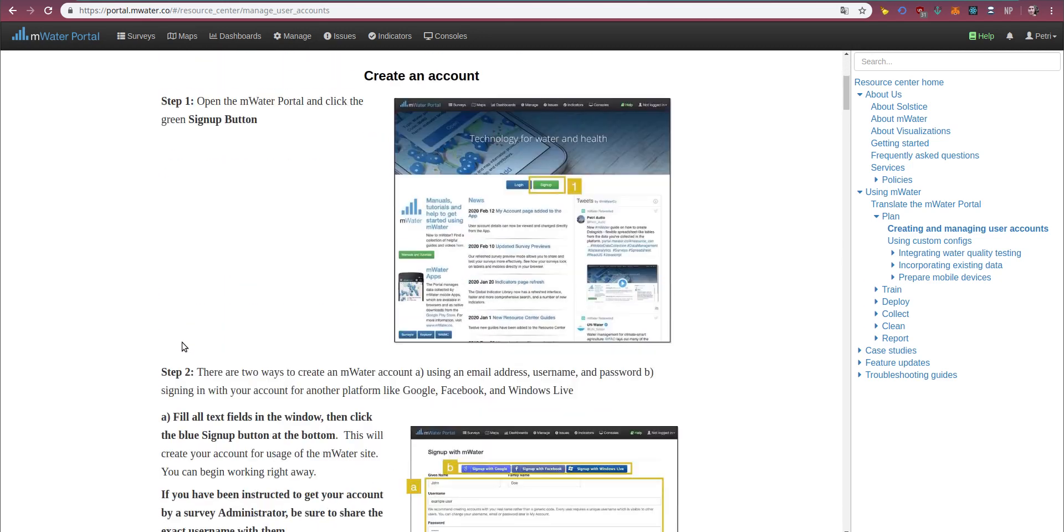
pyautogui.scroll(-3)
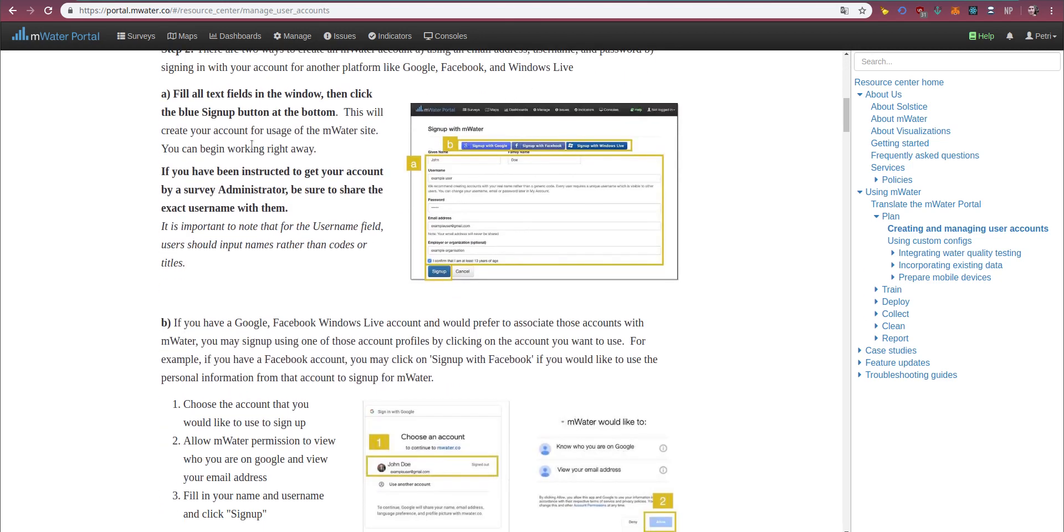
pyautogui.scroll(-3)
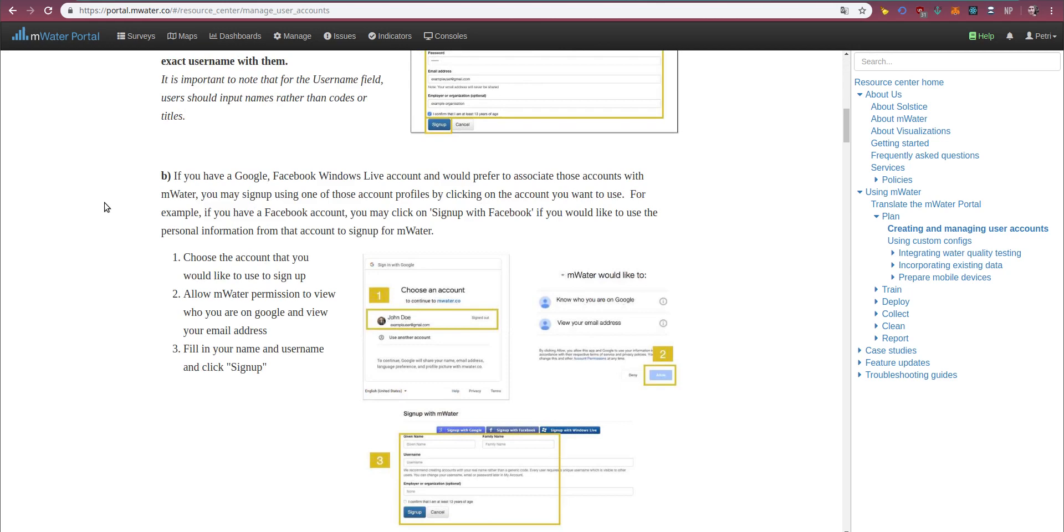
pyautogui.scroll(-3)
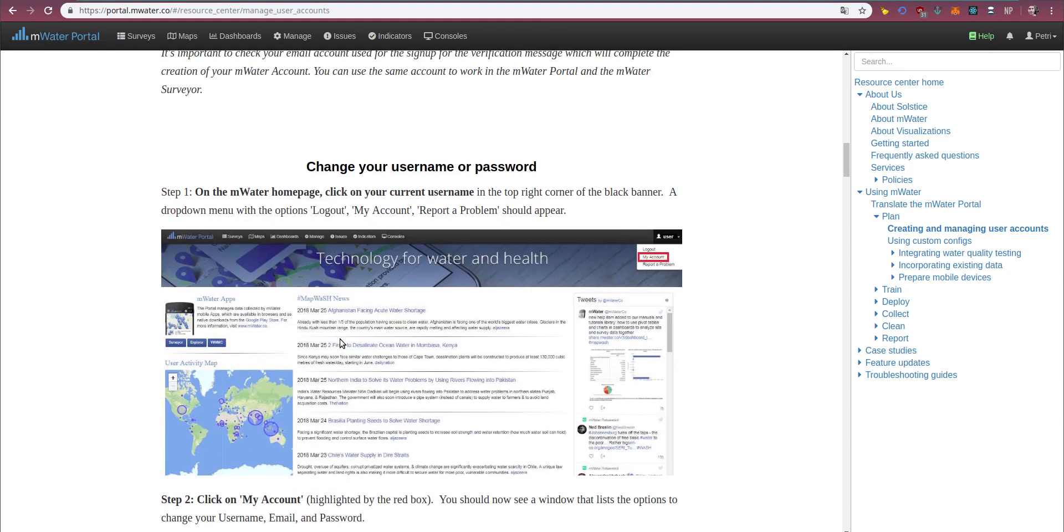
pyautogui.scroll(-3)
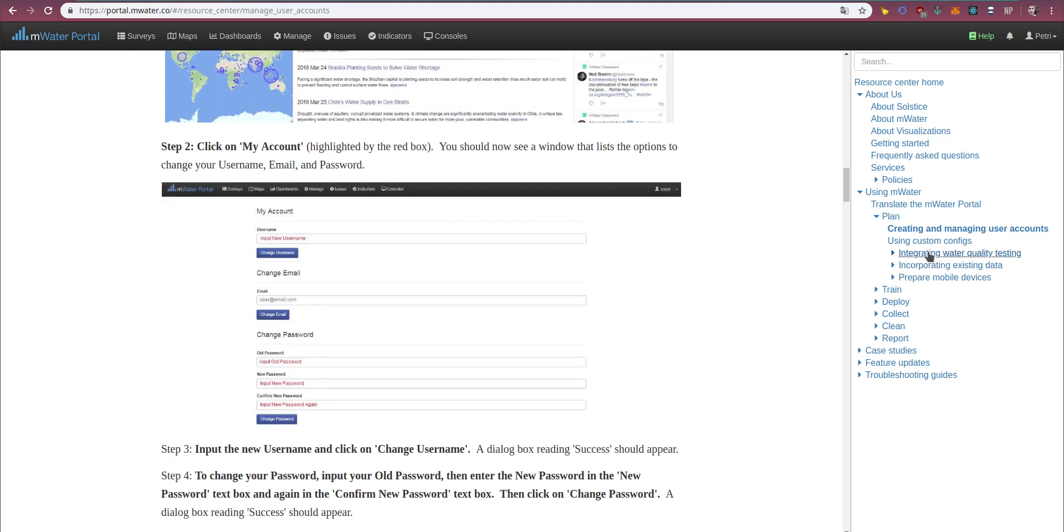
pyautogui.click(934, 241)
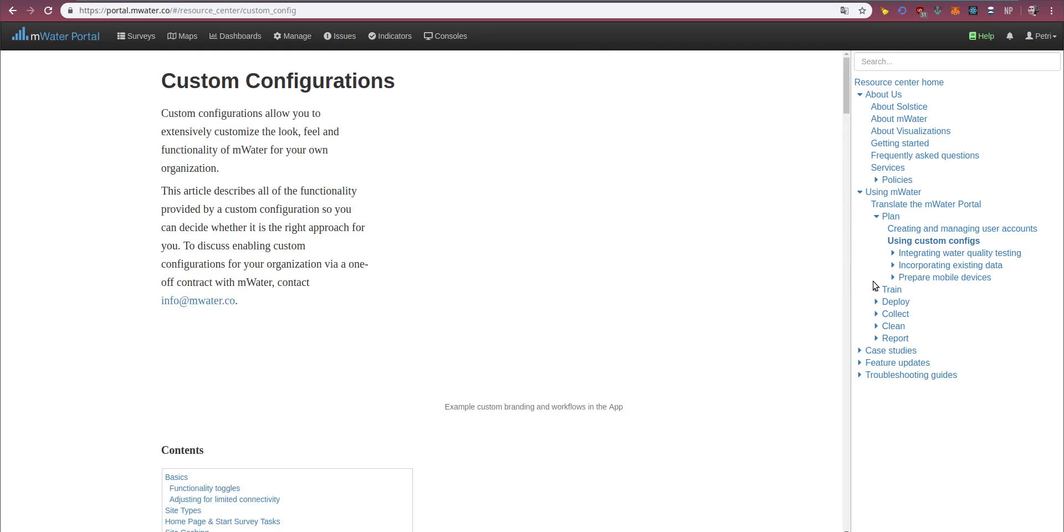
# Expand Deploy > Surveys in the sidebar and open the Surveys>Design guide.
pyautogui.click(891, 289)
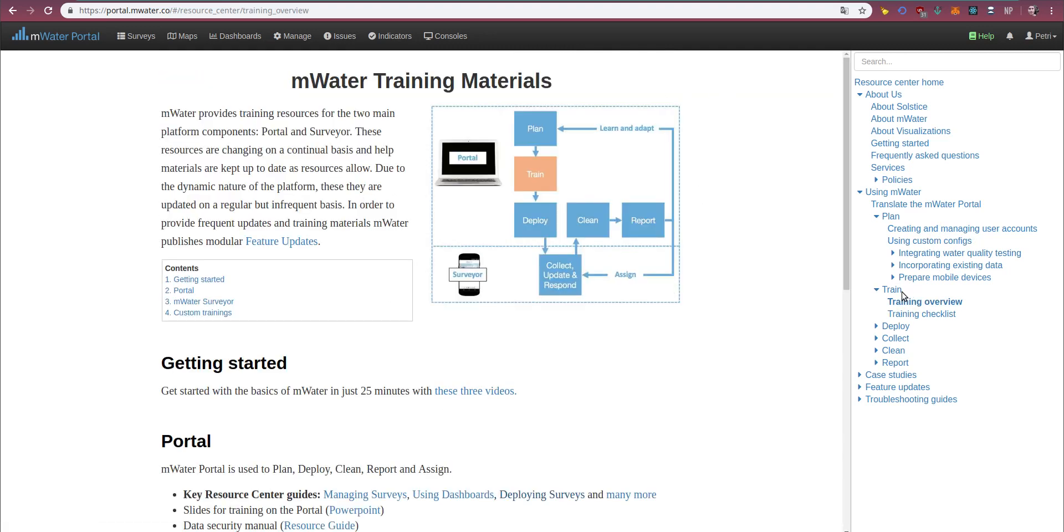
pyautogui.click(894, 326)
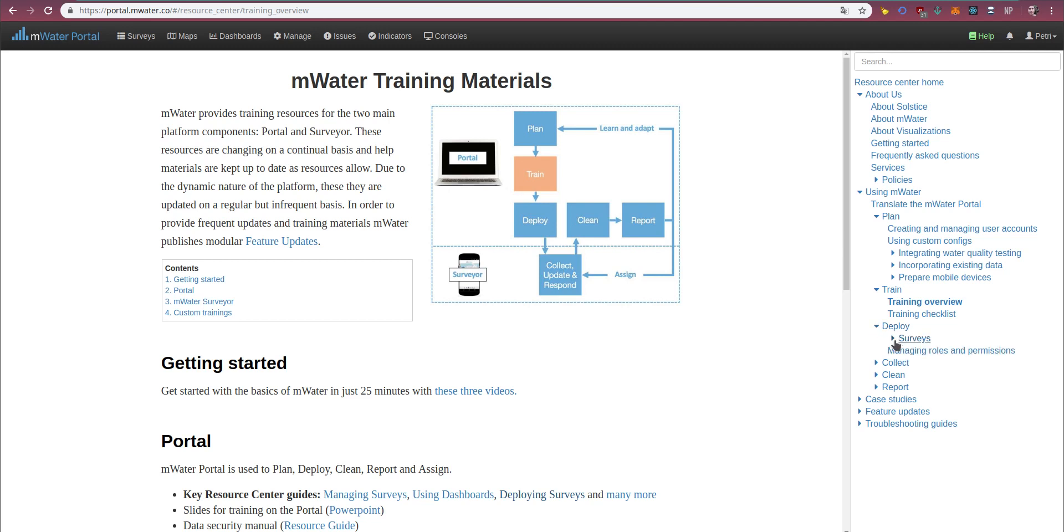
pyautogui.click(915, 338)
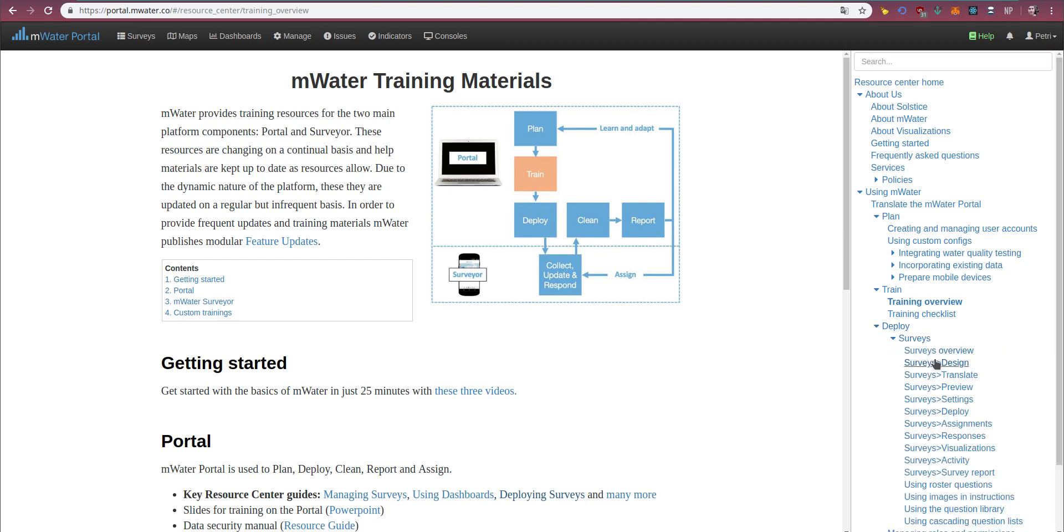
pyautogui.click(935, 362)
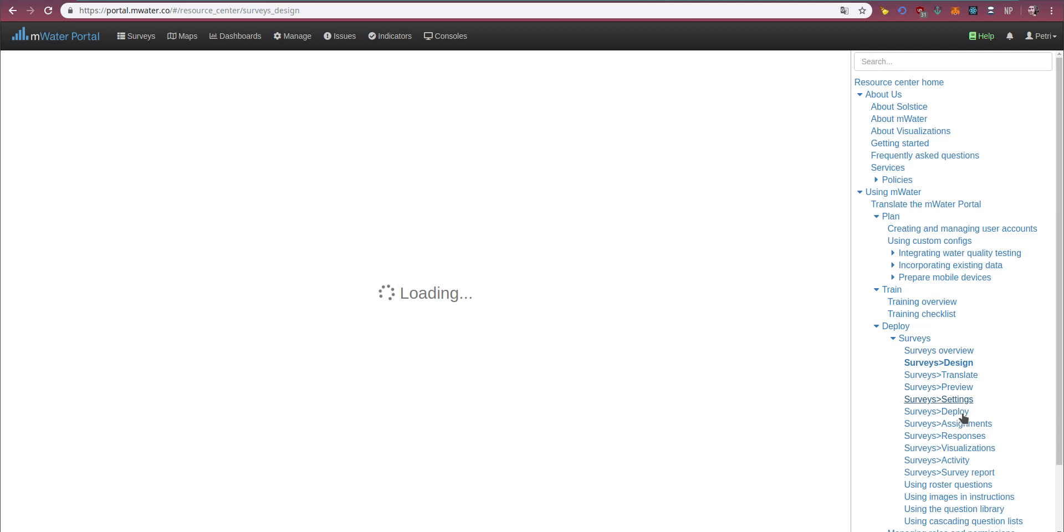
# Open the Surveys>Deploy guide and skim its deployment roles and permissions.
pyautogui.click(938, 411)
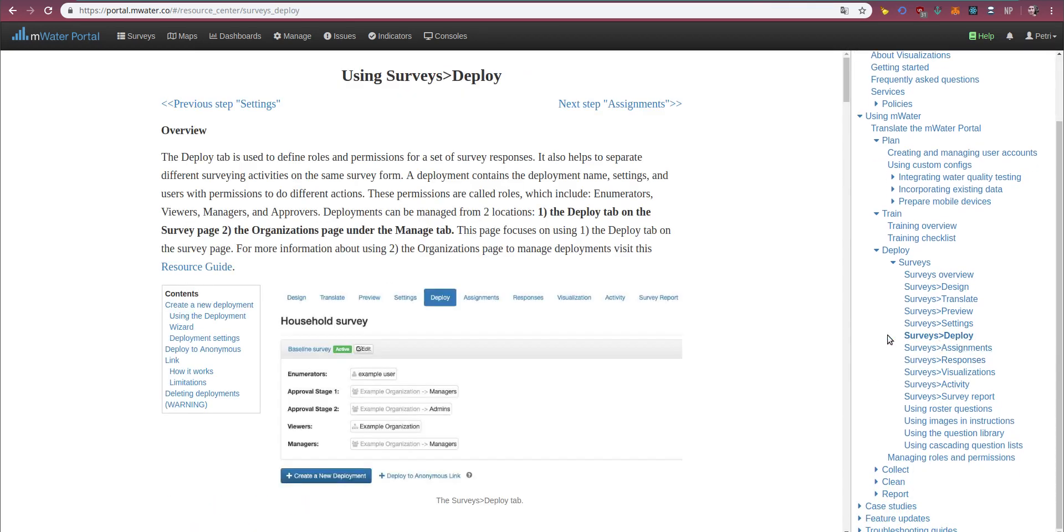
pyautogui.moveTo(370, 119)
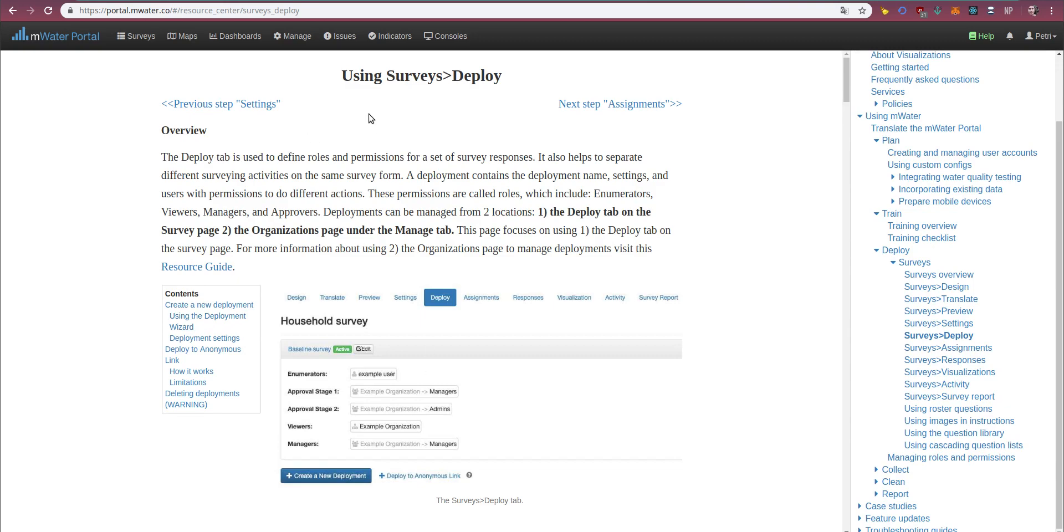
pyautogui.scroll(-3)
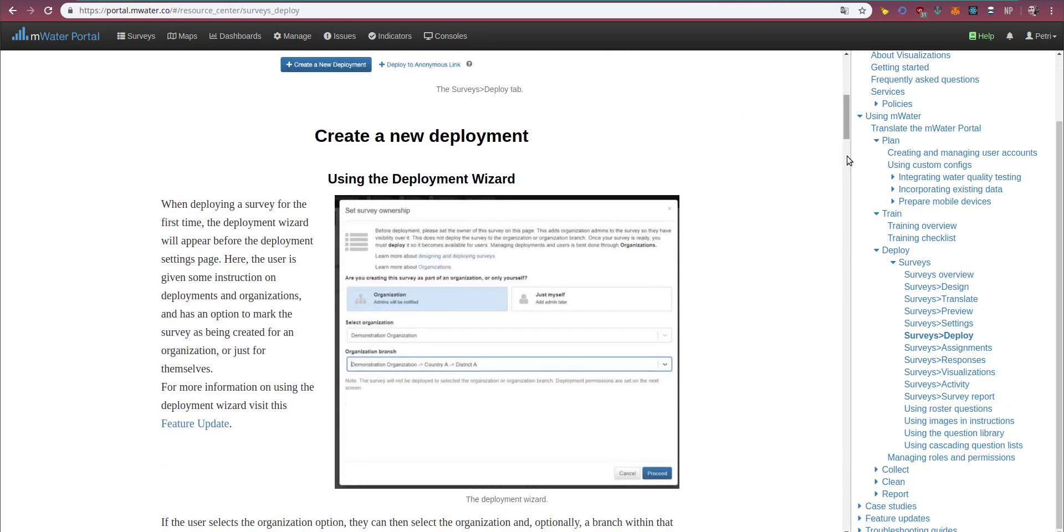
pyautogui.scroll(-3)
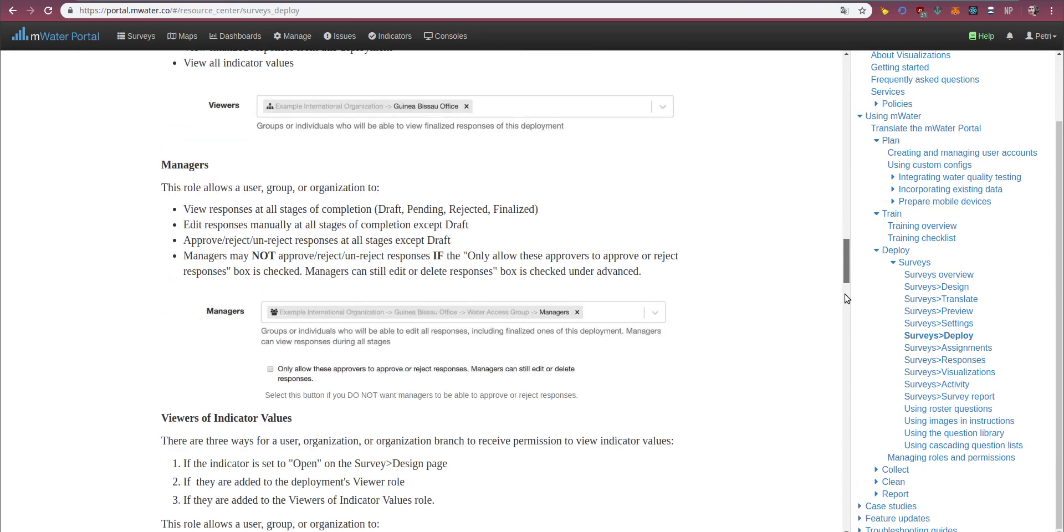
pyautogui.scroll(3)
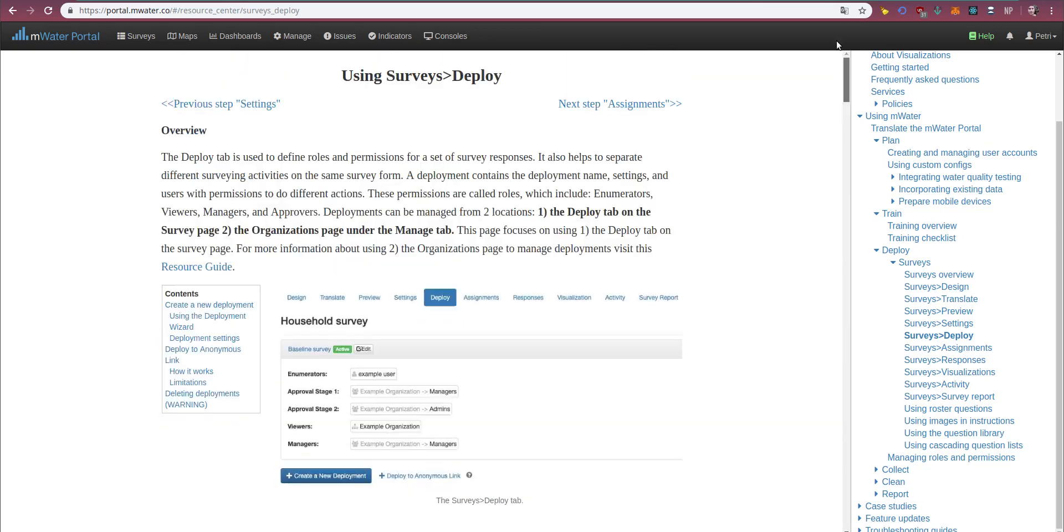
pyautogui.scroll(3)
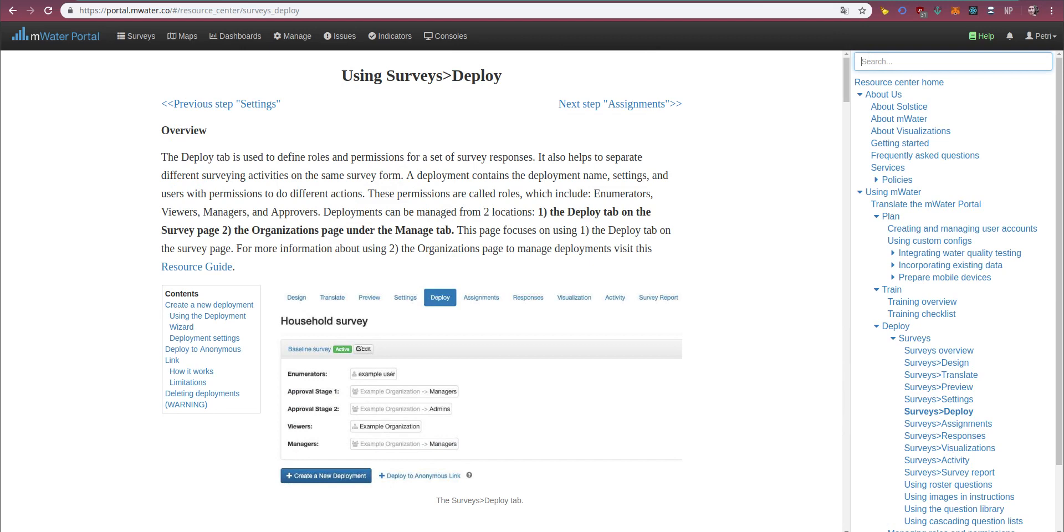
# Search the sidebar for 'water', 'point', then 'password'.
pyautogui.scroll(-3)
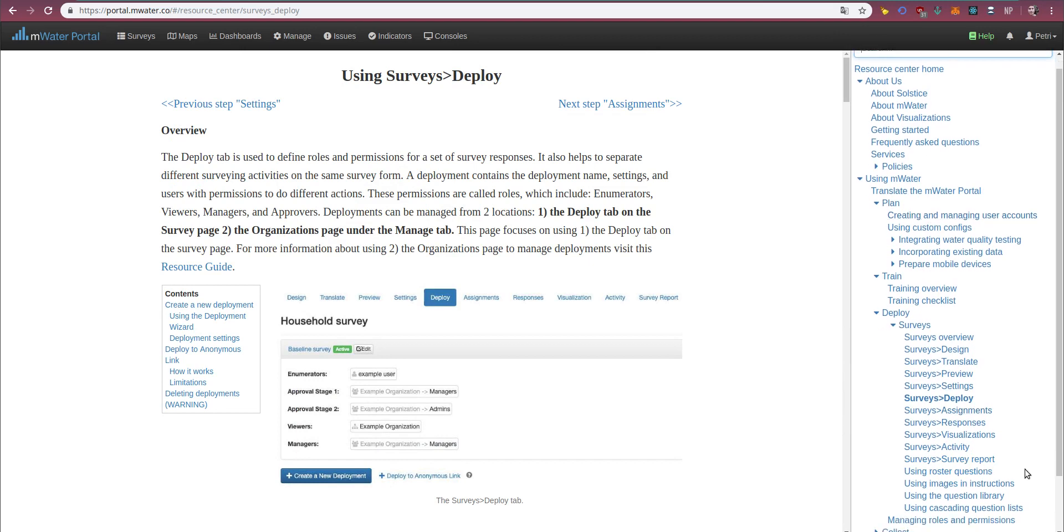
pyautogui.scroll(3)
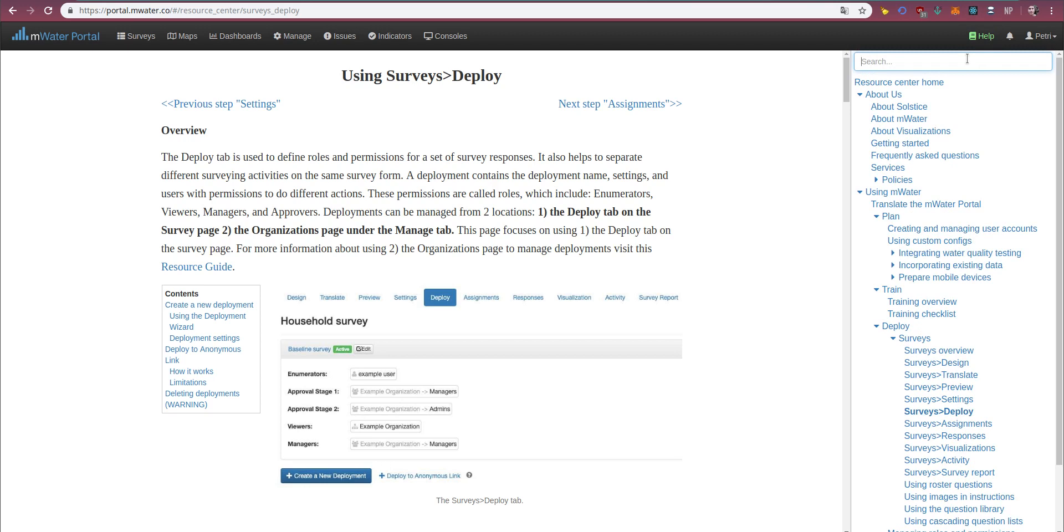
pyautogui.write('water')
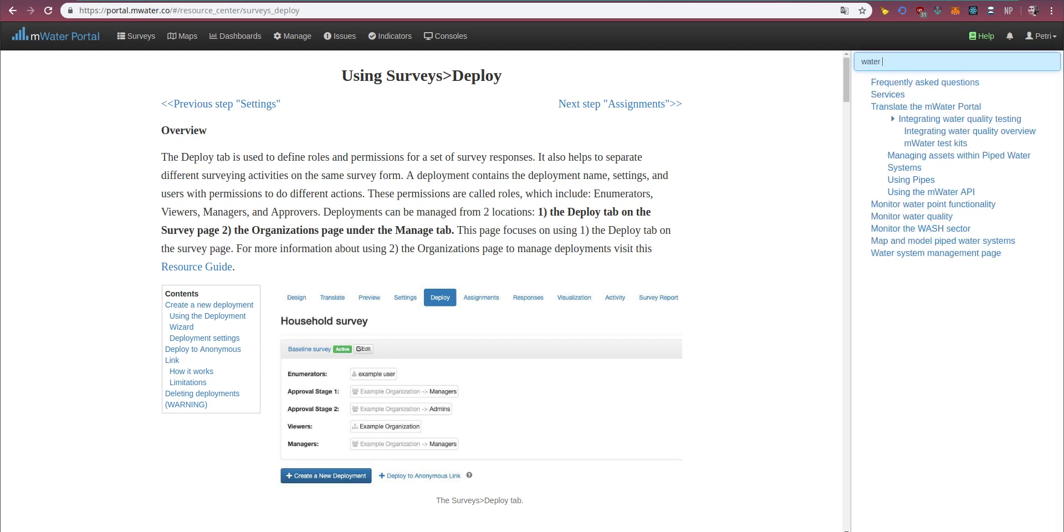
pyautogui.write('point')
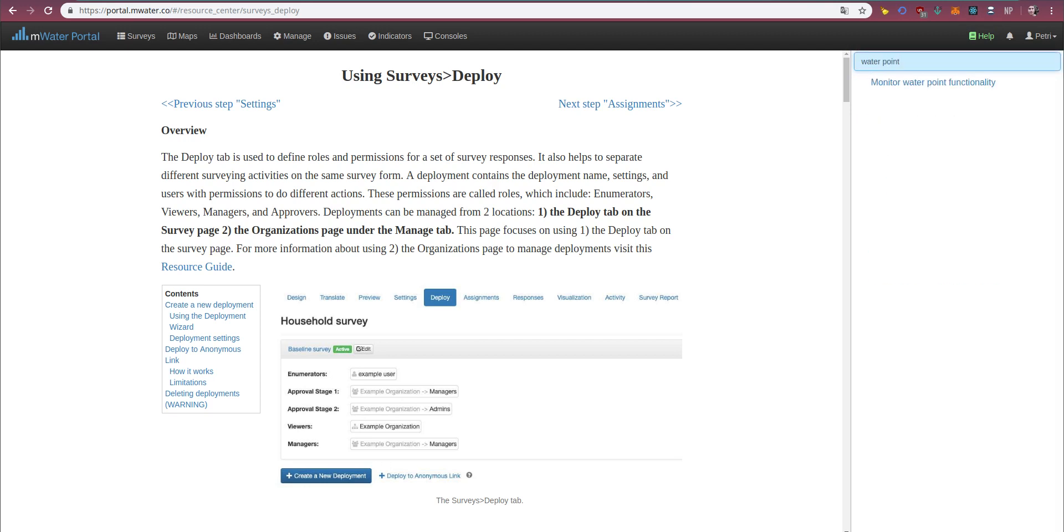
pyautogui.write('password')
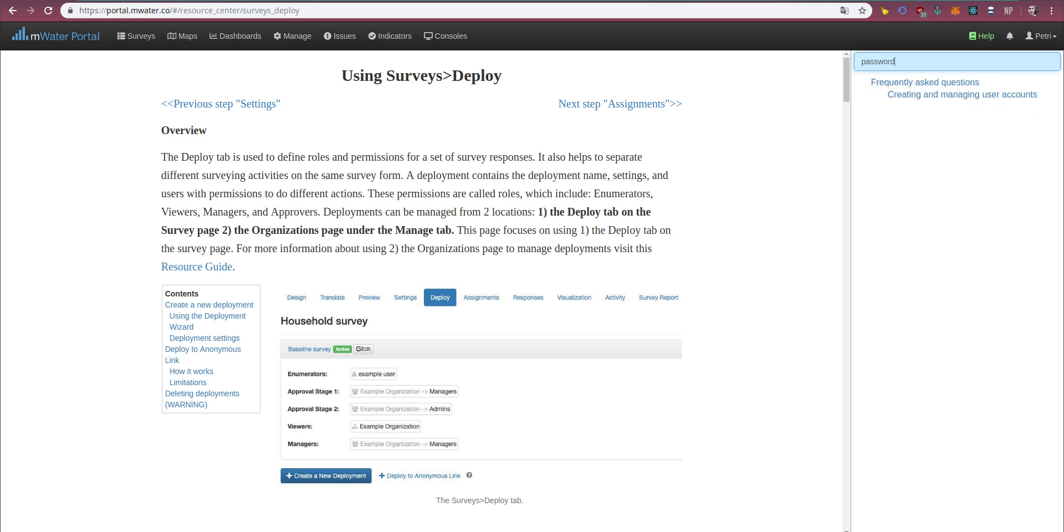
# Open the Creating and managing user accounts result and read it.
pyautogui.click(961, 95)
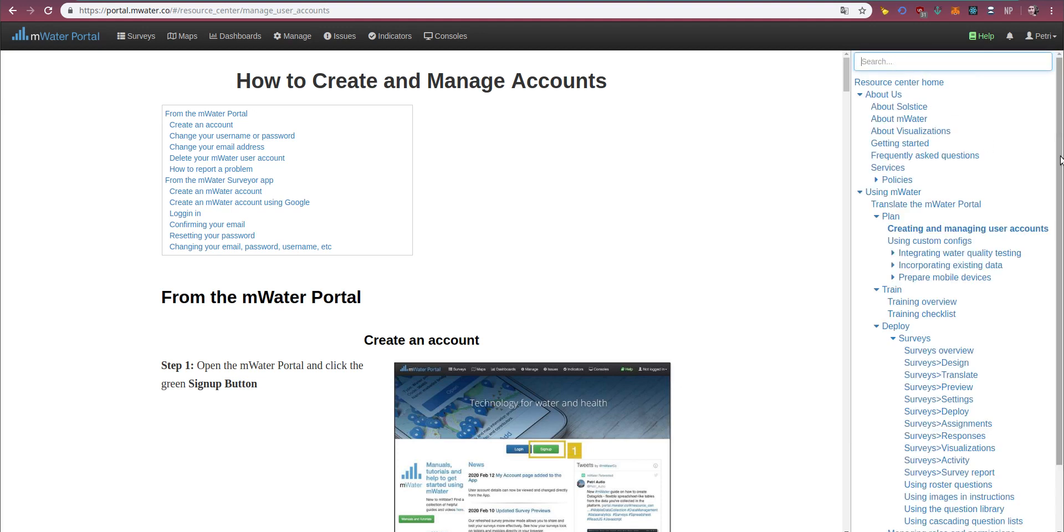
pyautogui.scroll(-3)
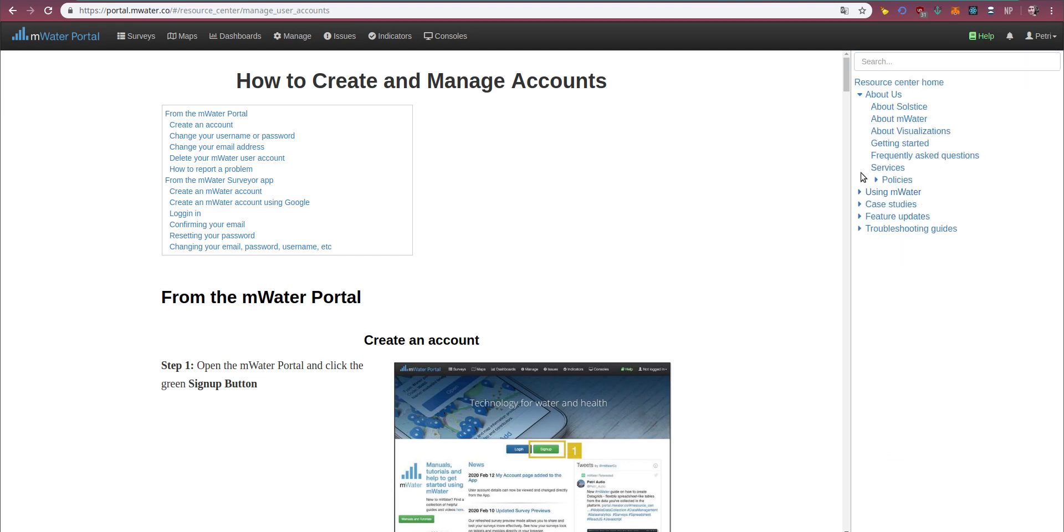
# Open the Monitor water quality case study, then the Respond to emergencies case study.
pyautogui.click(914, 228)
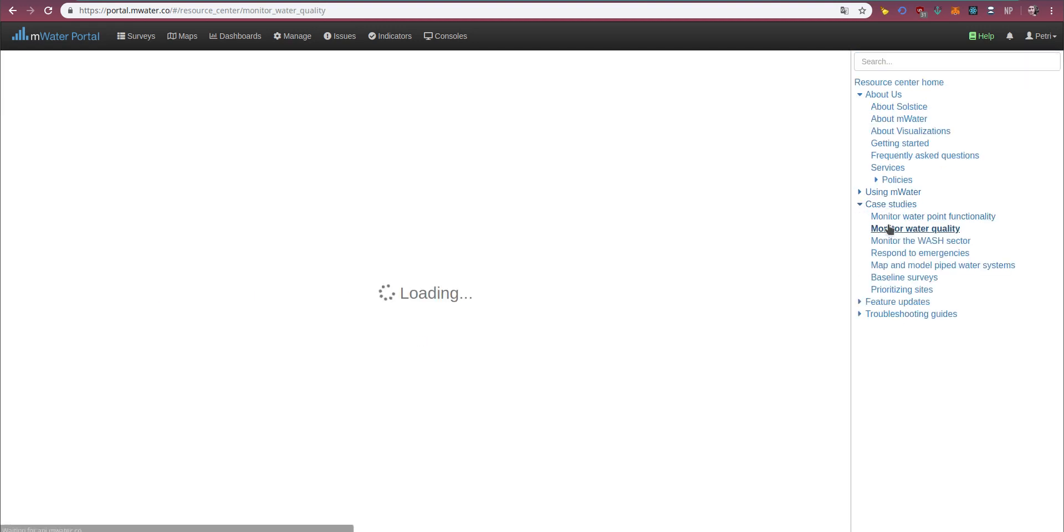
pyautogui.moveTo(760, 144)
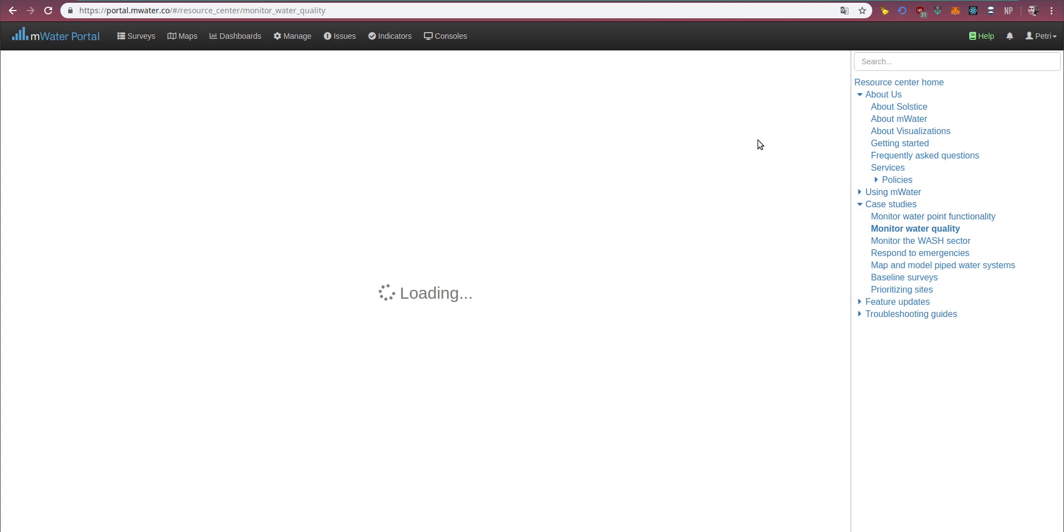
pyautogui.moveTo(764, 143)
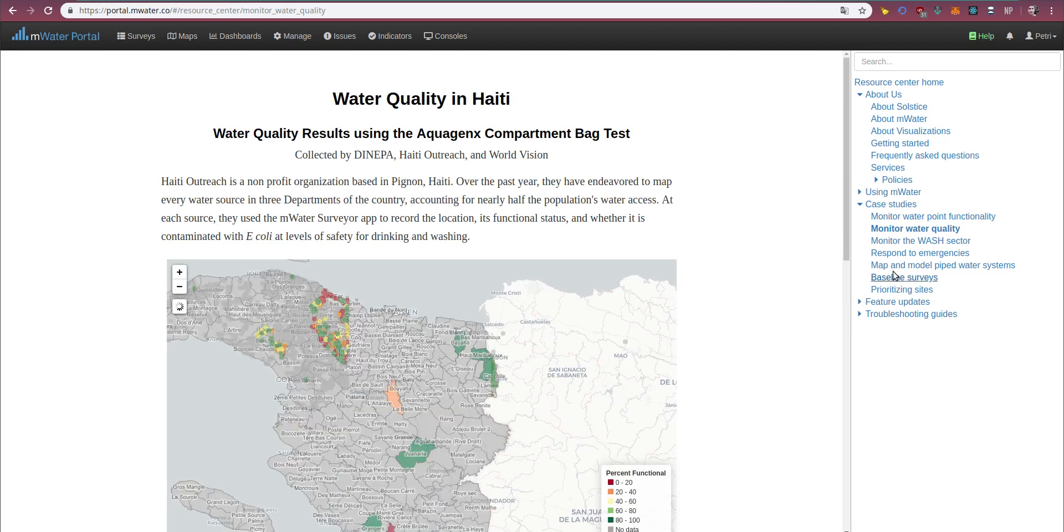
pyautogui.click(919, 253)
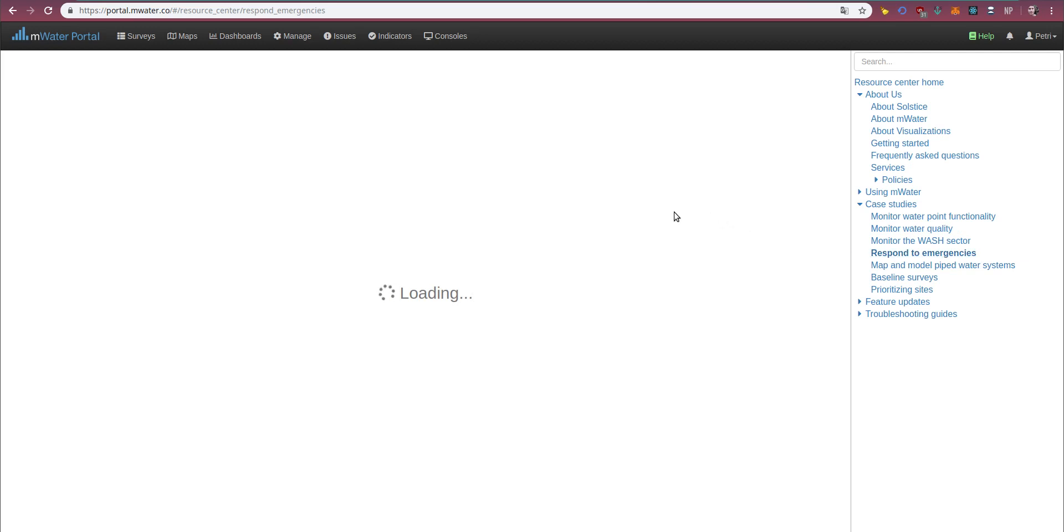
pyautogui.moveTo(808, 218)
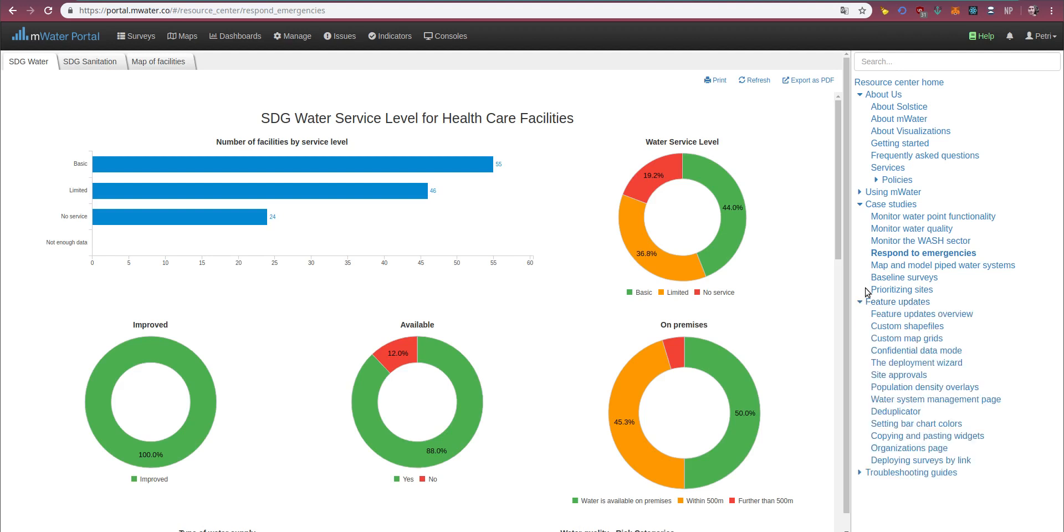
# Collapse Case studies, open Feature updates, then the Surveyor app problems troubleshooting guide.
pyautogui.click(891, 204)
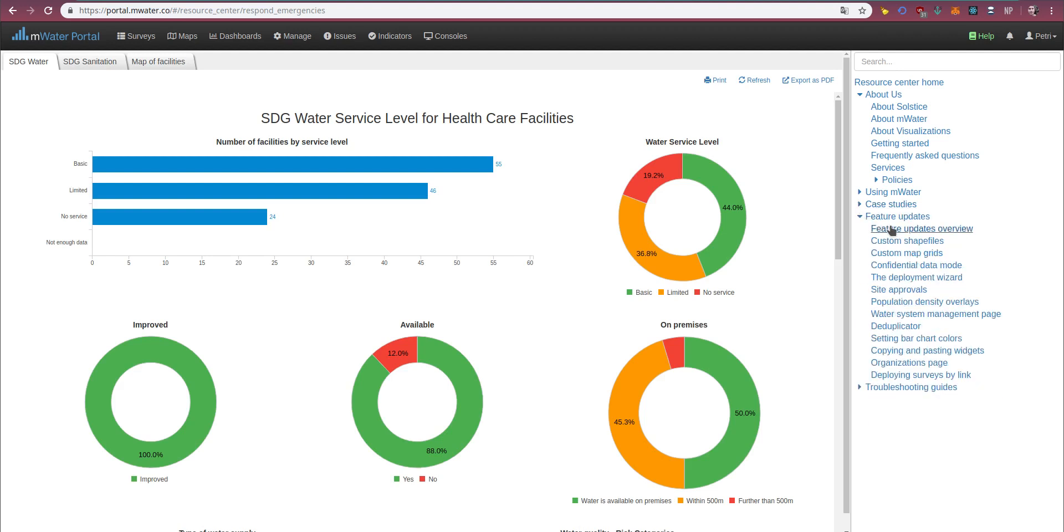
pyautogui.click(921, 228)
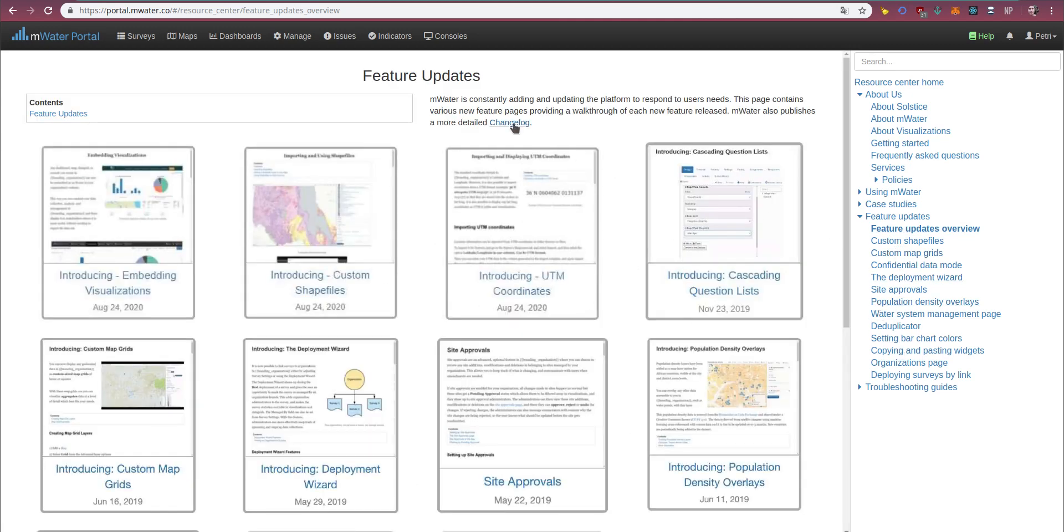
pyautogui.moveTo(508, 123)
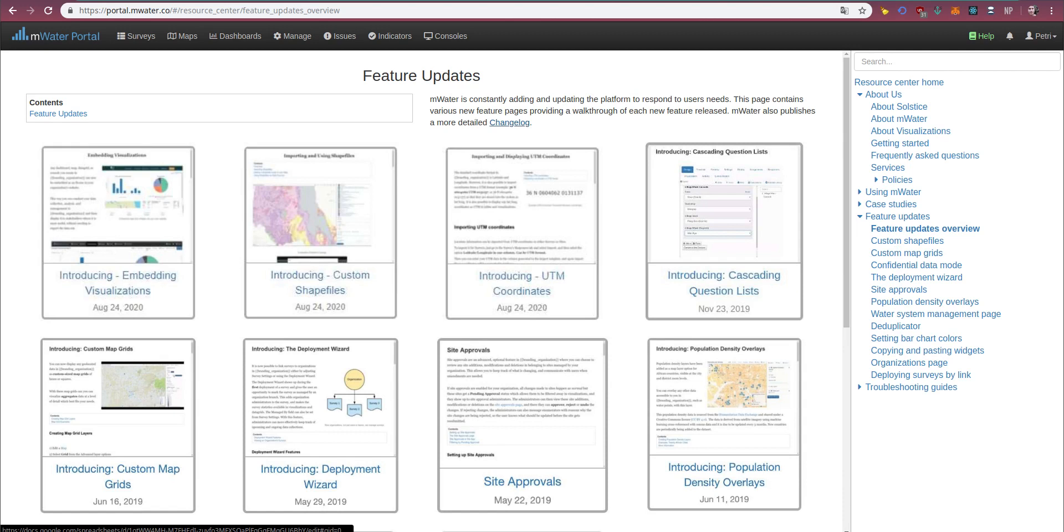
pyautogui.moveTo(858, 382)
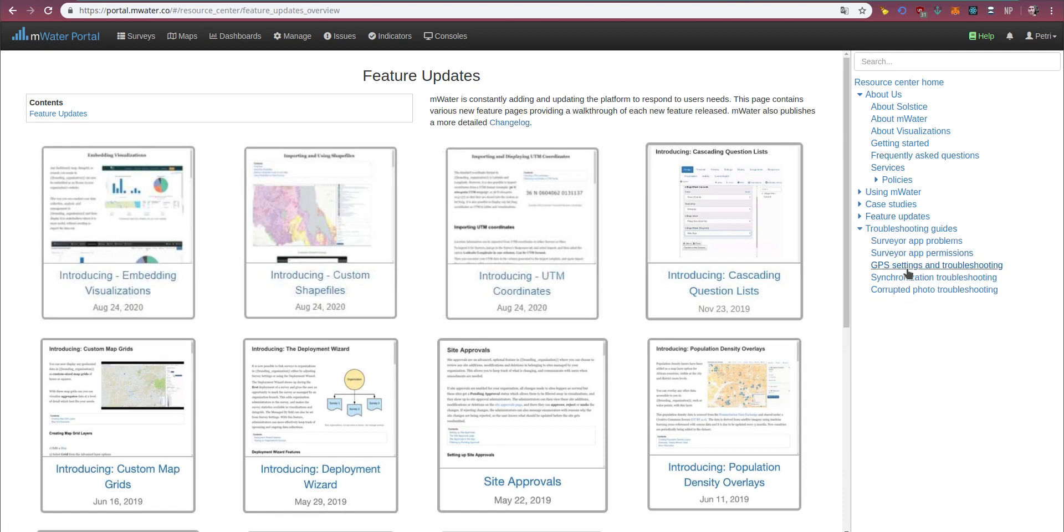
pyautogui.moveTo(916, 241)
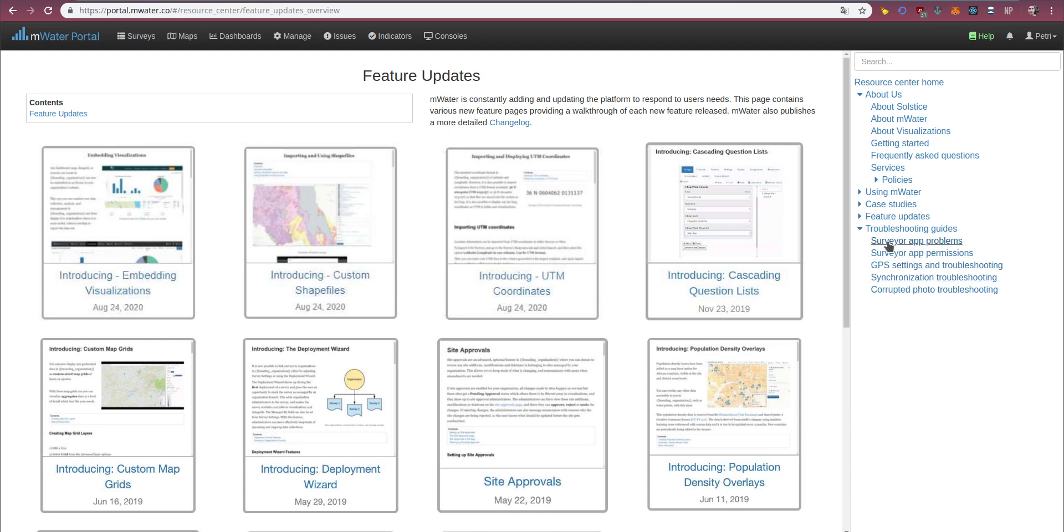
pyautogui.click(917, 240)
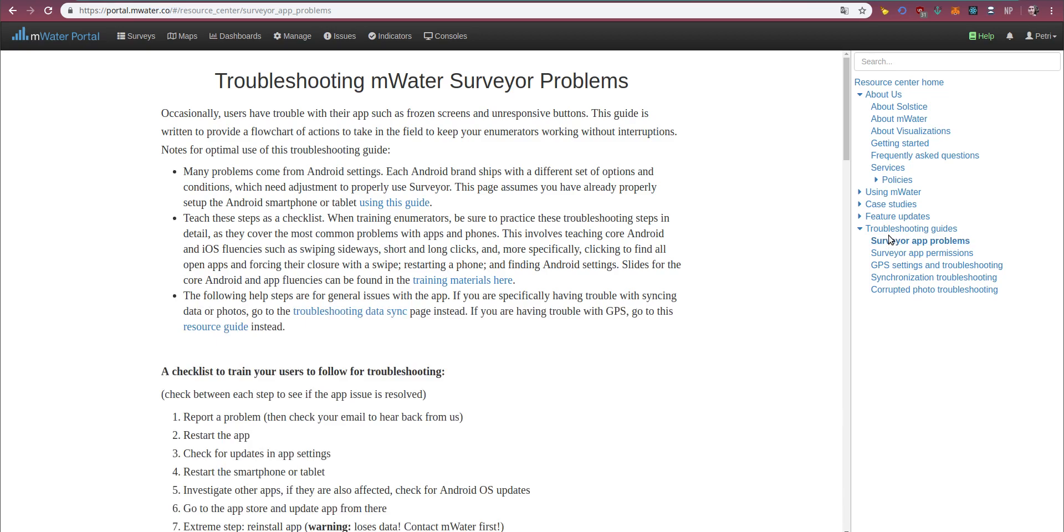
# Skim the Surveyor app problems guide and return to the Resource Center home page.
pyautogui.scroll(-3)
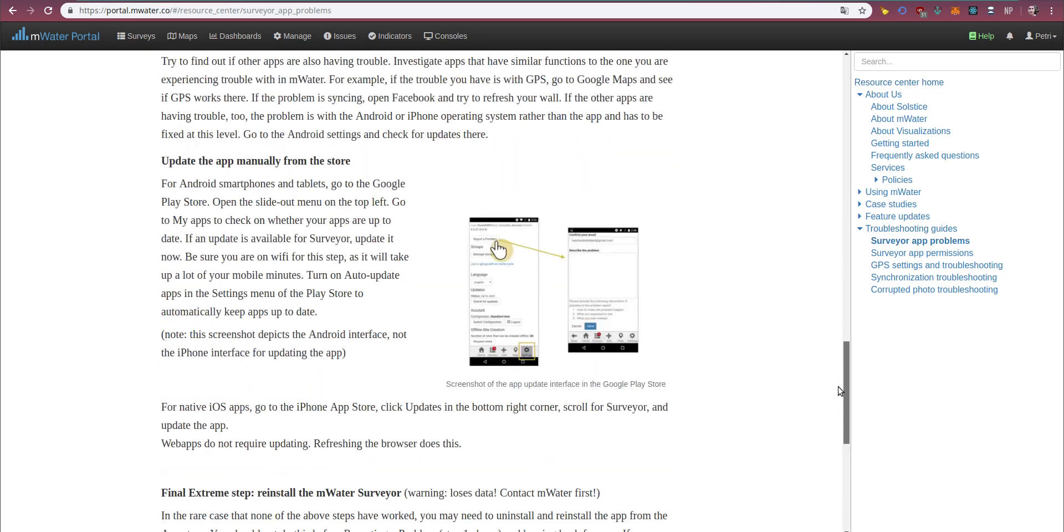
pyautogui.scroll(3)
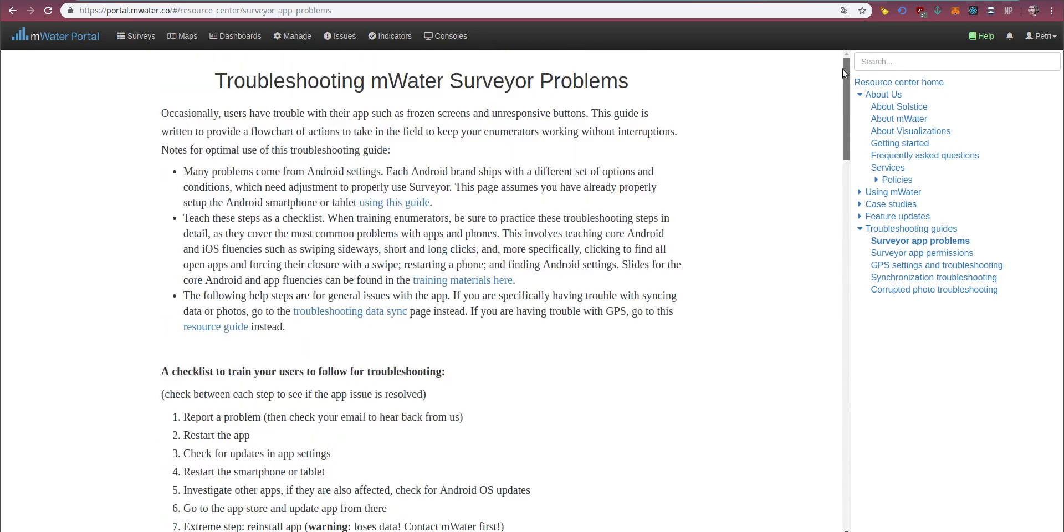
pyautogui.click(901, 80)
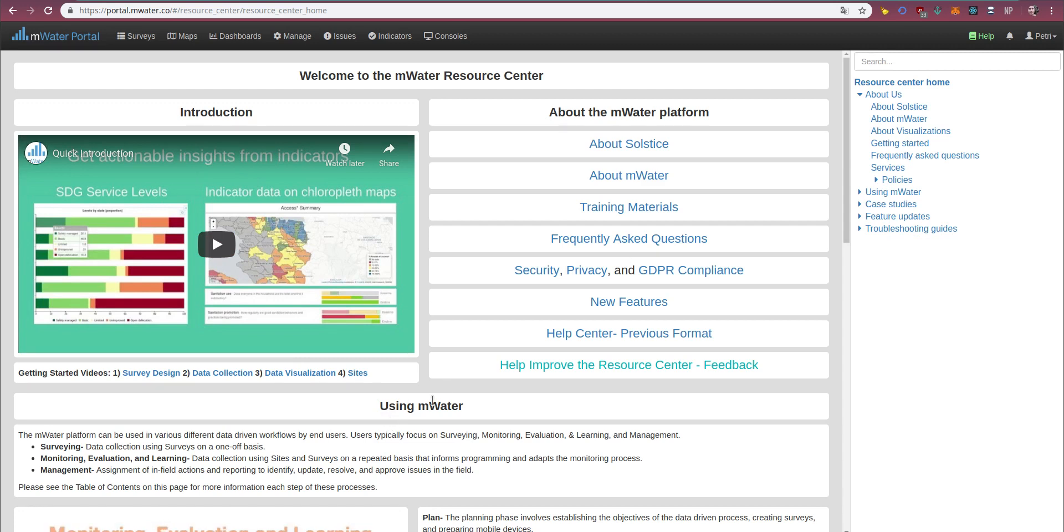
pyautogui.moveTo(511, 389)
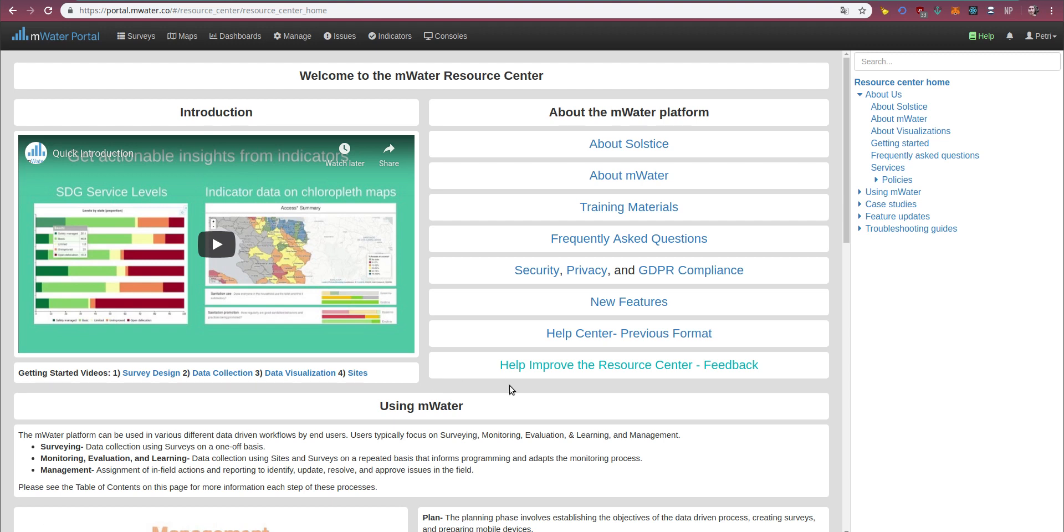
pyautogui.moveTo(415, 223)
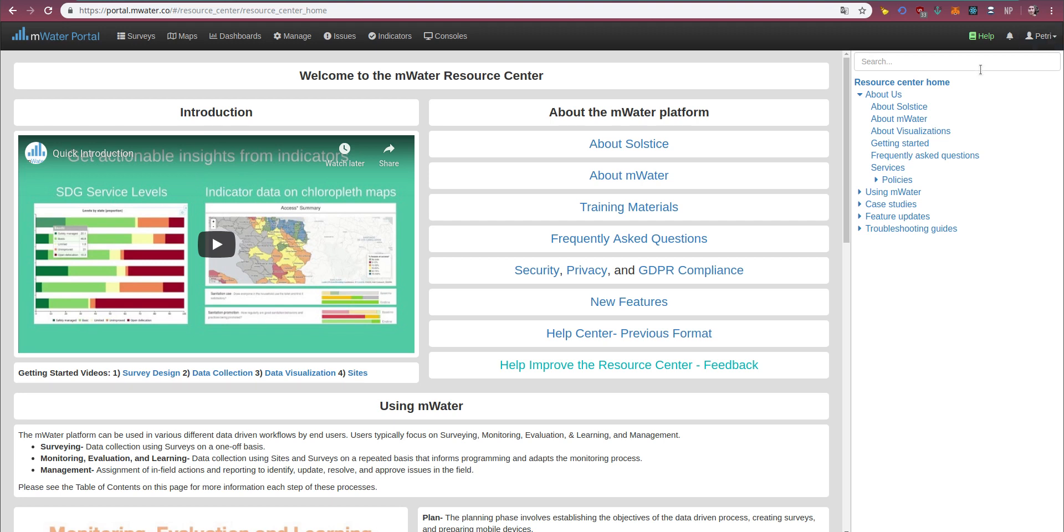
pyautogui.click(1040, 36)
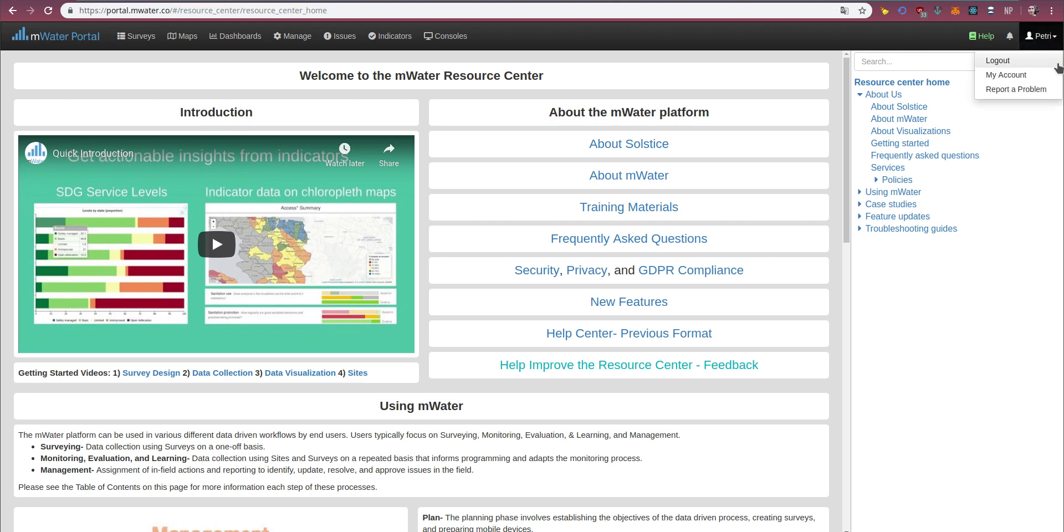
pyautogui.moveTo(1016, 89)
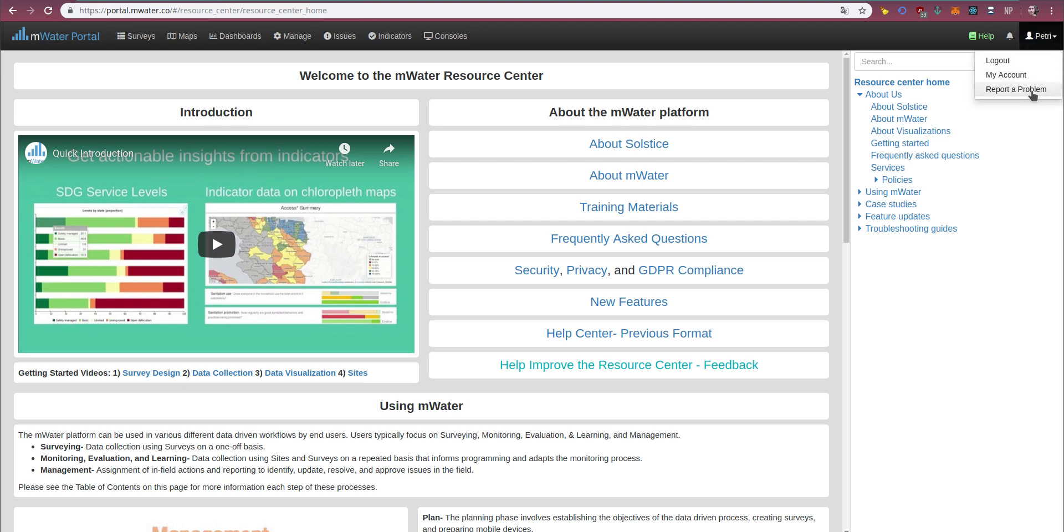
pyautogui.click(1017, 89)
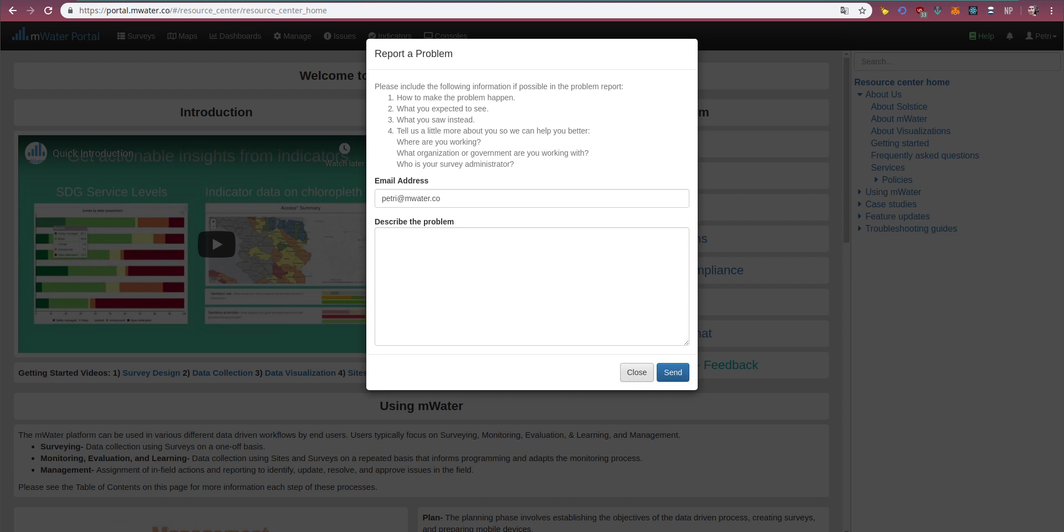
pyautogui.click(635, 373)
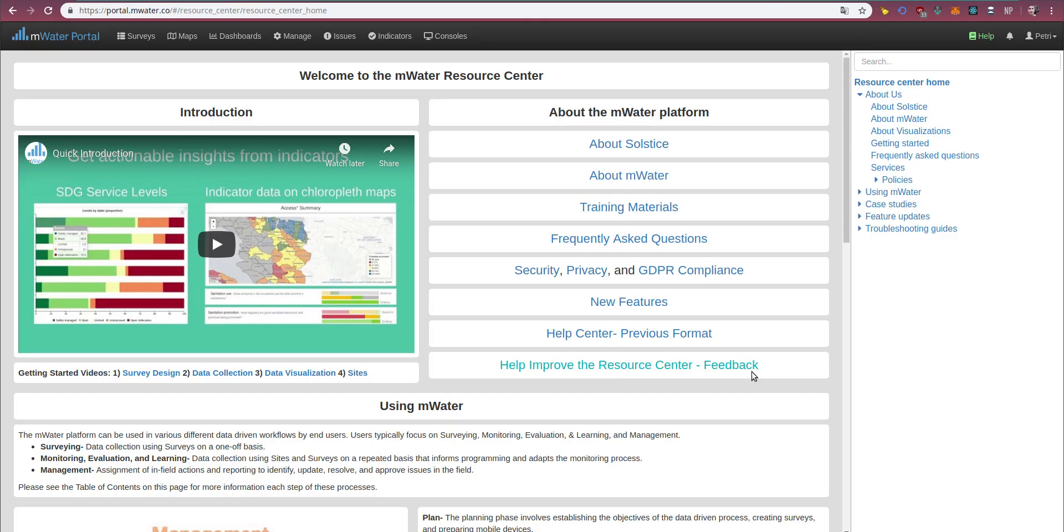
pyautogui.moveTo(685, 81)
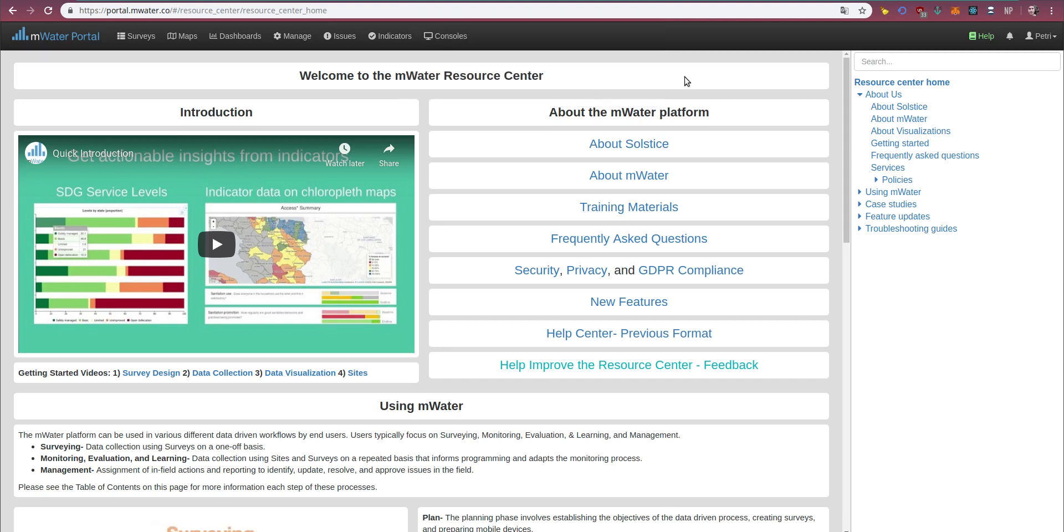
# Use Chrome's Translate to render the Resource Center home page in French and dismiss the bubble.
pyautogui.click(843, 10)
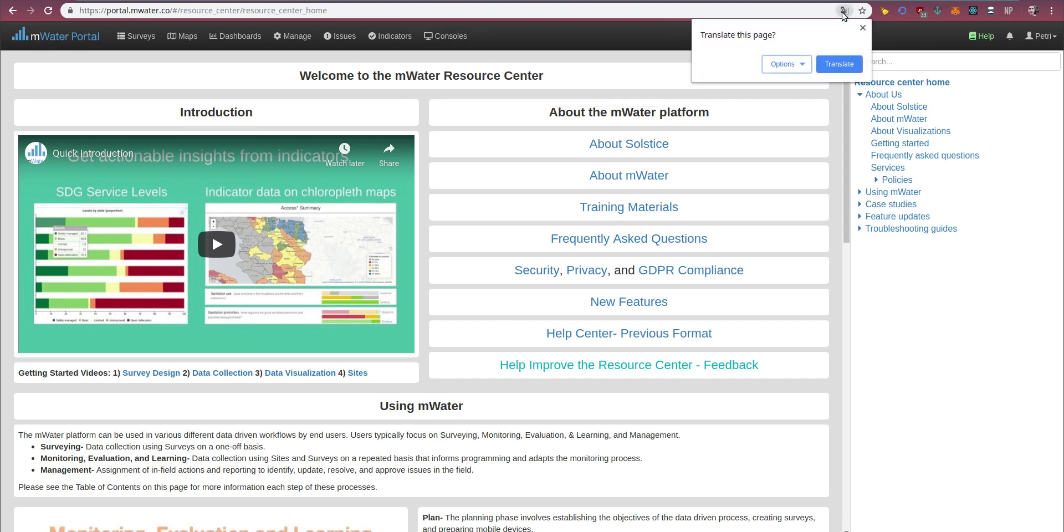
pyautogui.click(785, 65)
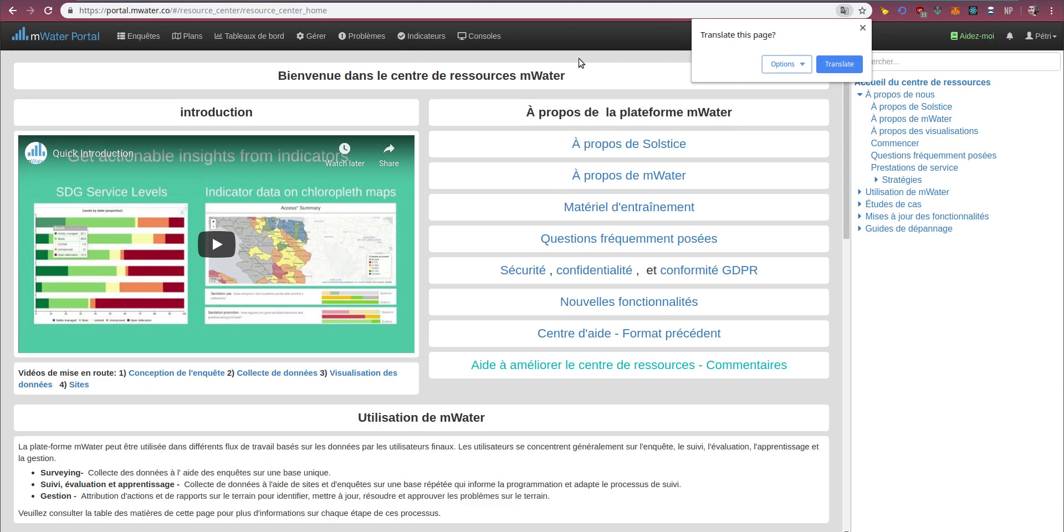
pyautogui.click(863, 28)
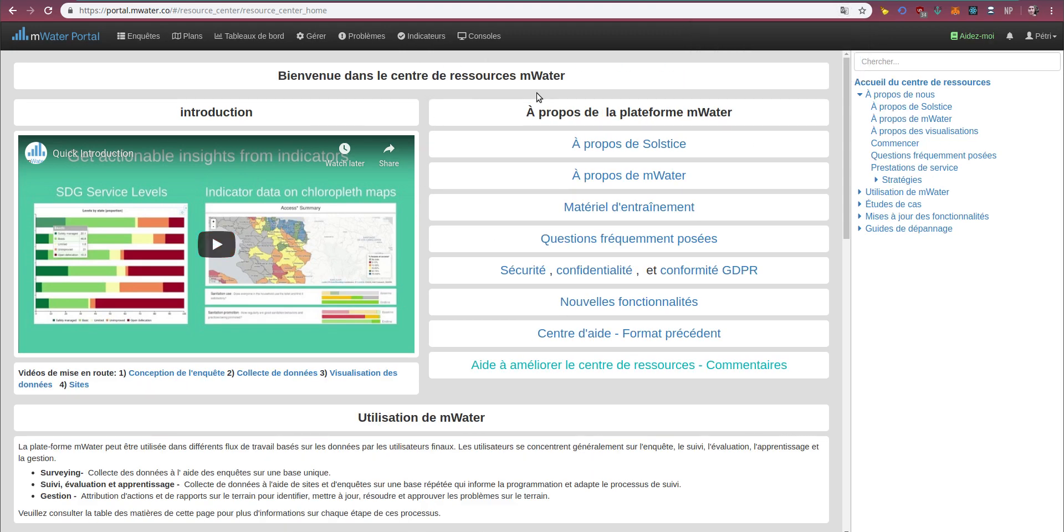
pyautogui.moveTo(458, 99)
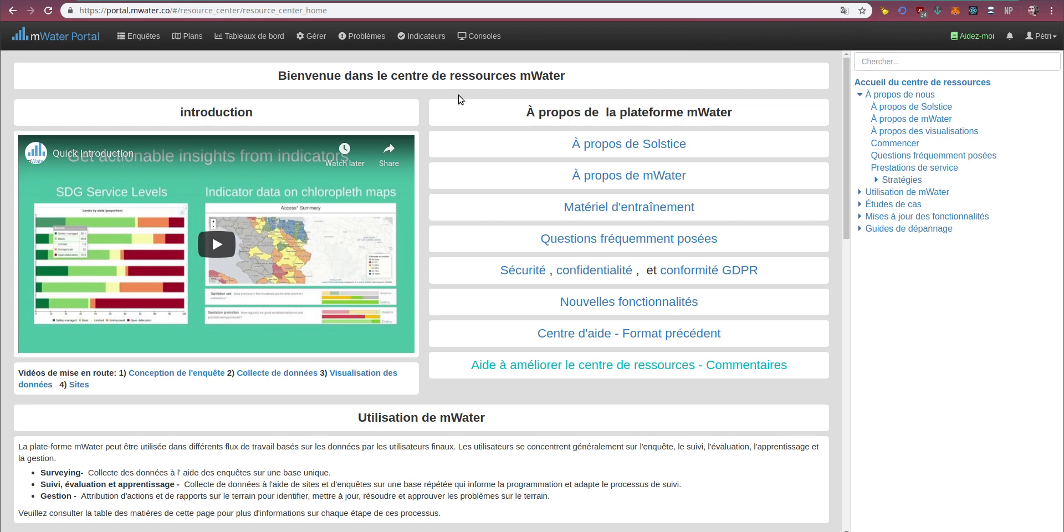
pyautogui.moveTo(459, 99)
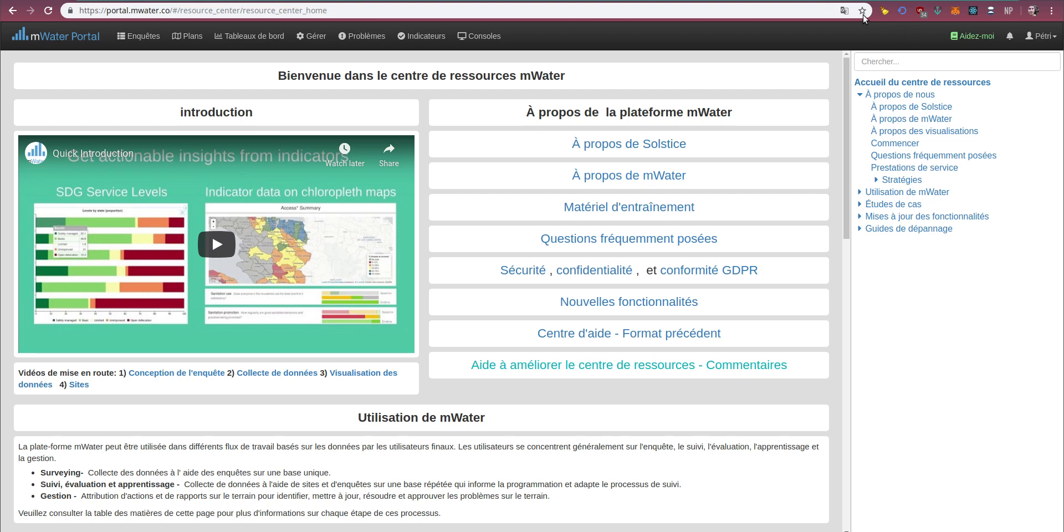
pyautogui.click(843, 10)
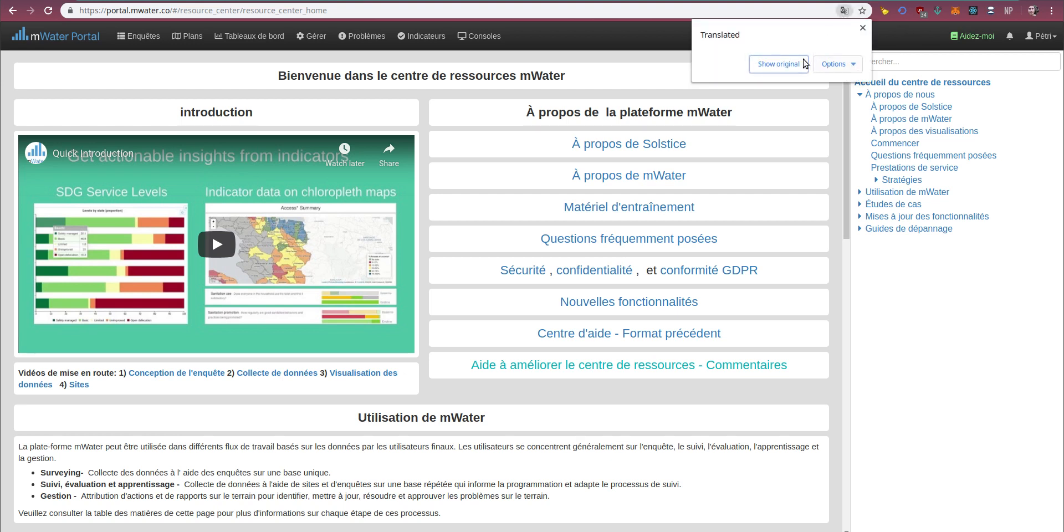
pyautogui.moveTo(638, 65)
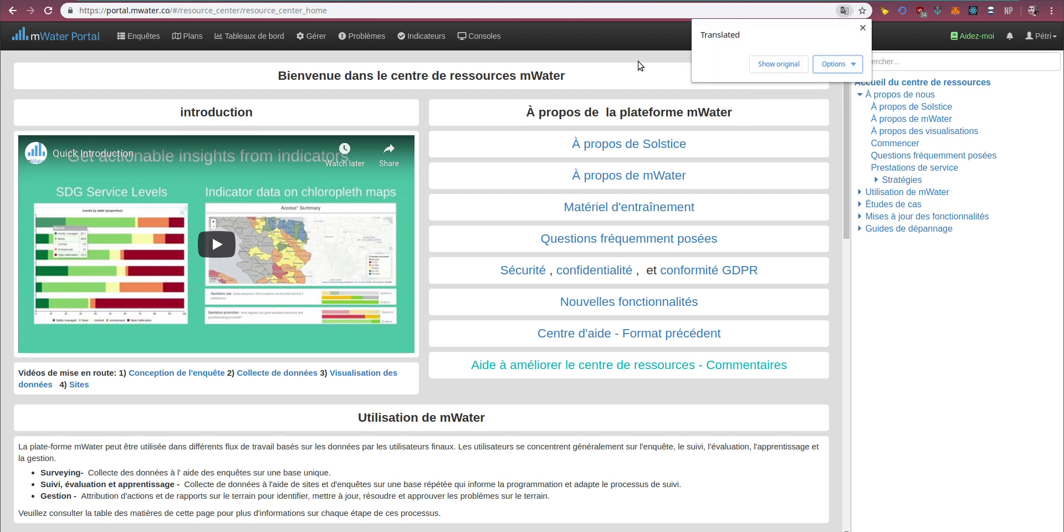
pyautogui.click(863, 28)
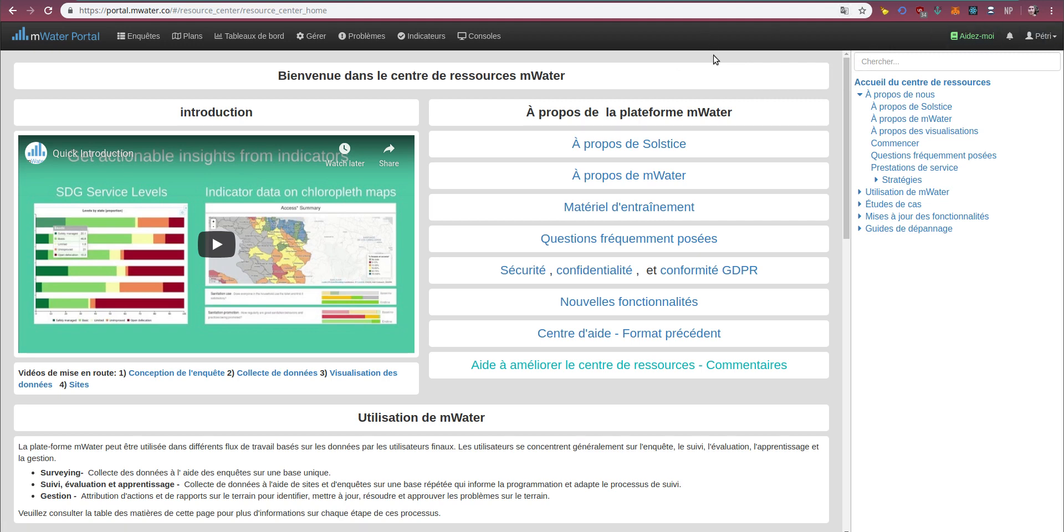
# View the Training Materials overview under Using mWater, then return to the Resource Center home via Help.
pyautogui.click(843, 10)
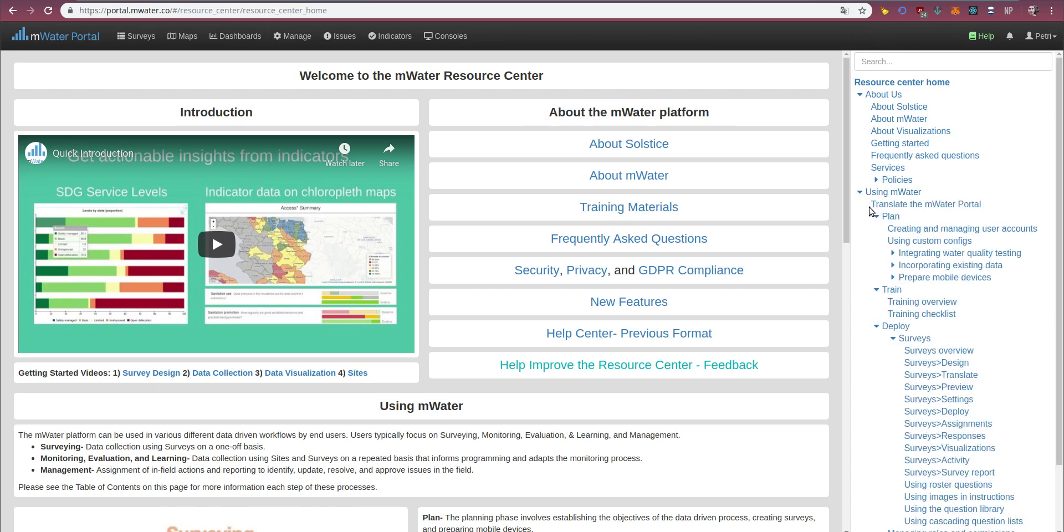
pyautogui.click(924, 302)
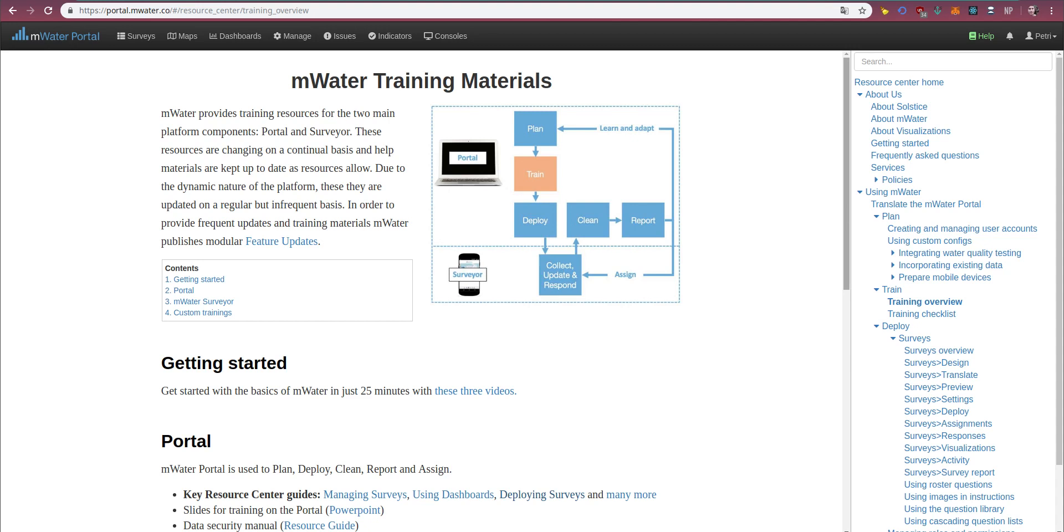
pyautogui.moveTo(709, 82)
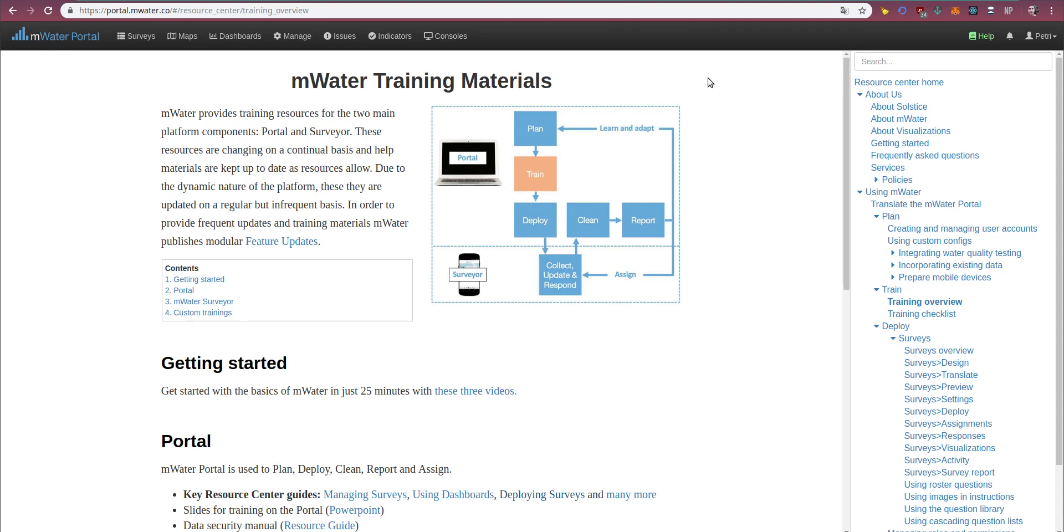
pyautogui.click(903, 82)
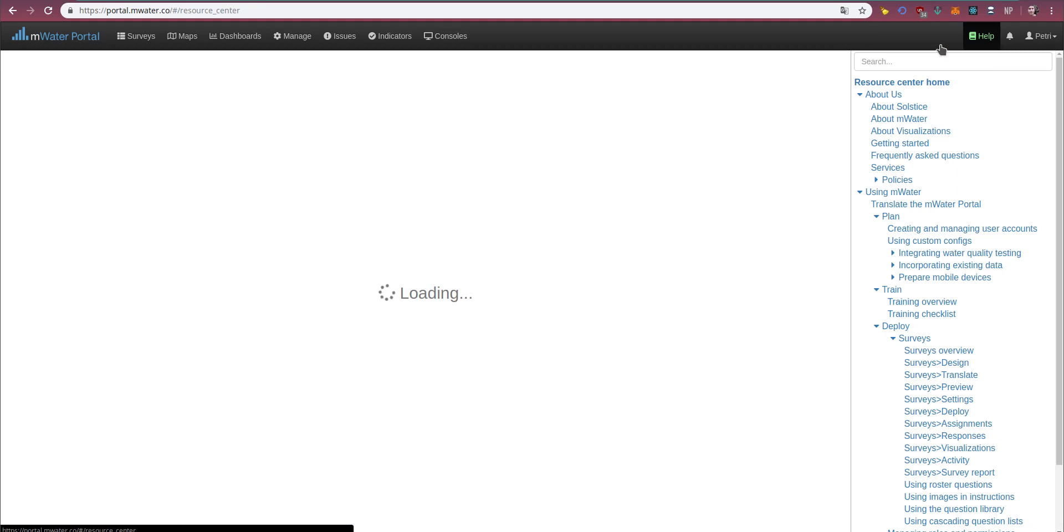